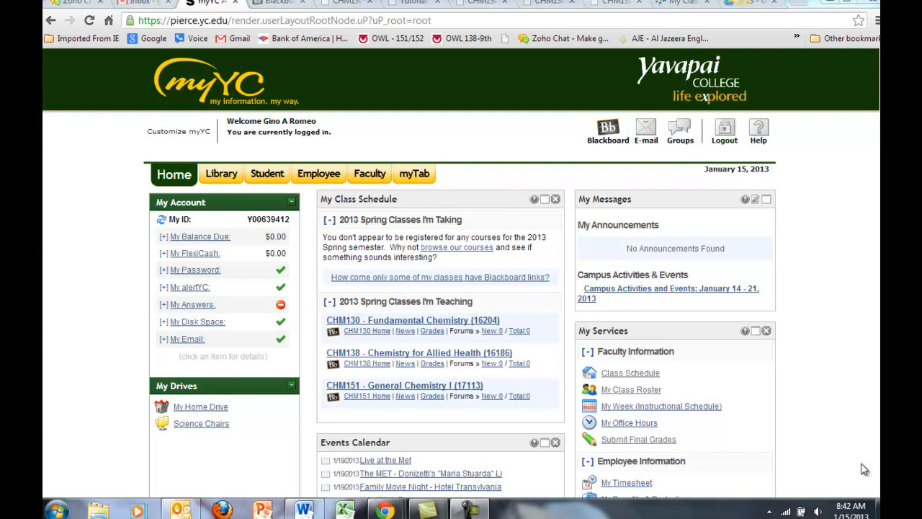
{"action": "mouse_move", "coordinate": [850, 439]}
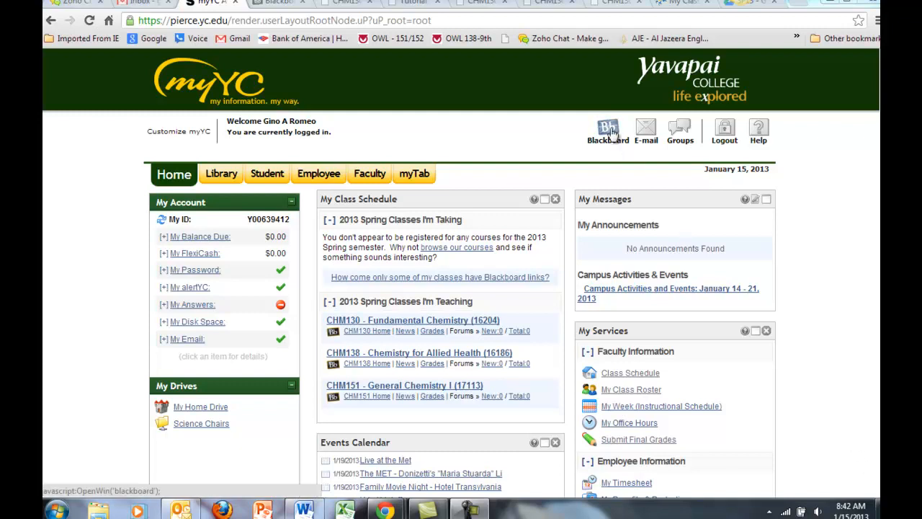
Launch Blackboard from the myYC portal toolbar to reach the instructor's course list
{"action": "left_click", "coordinate": [608, 130]}
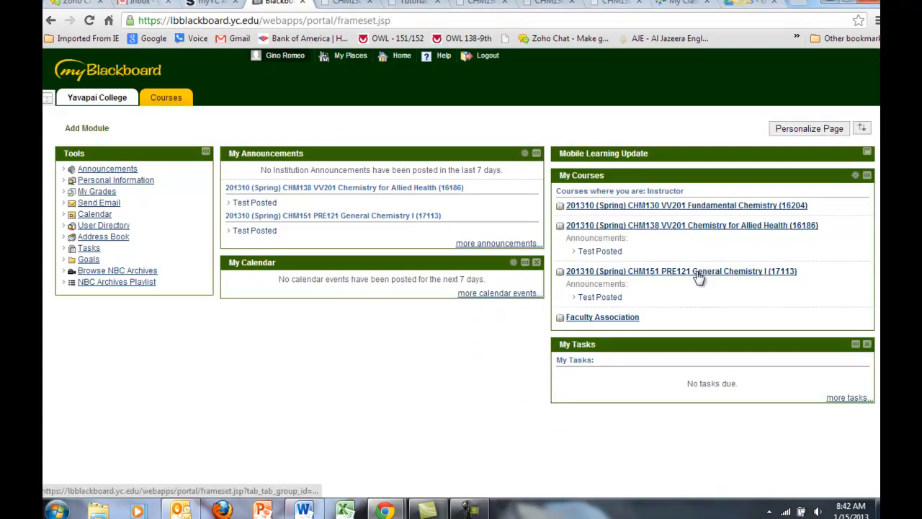
Enter the 201310 Spring CHM151 General Chemistry I course, landing on Announcements
{"action": "left_click", "coordinate": [680, 271]}
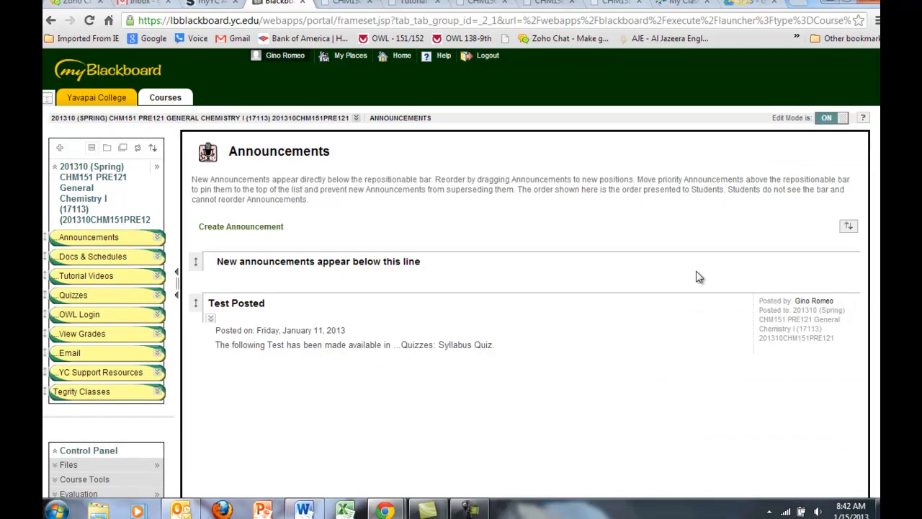
{"action": "mouse_move", "coordinate": [92, 257]}
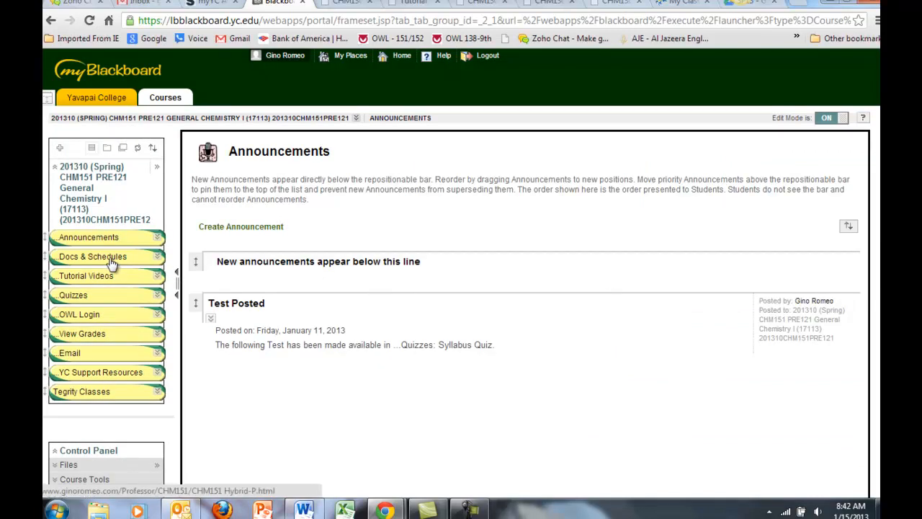
{"action": "mouse_move", "coordinate": [92, 256]}
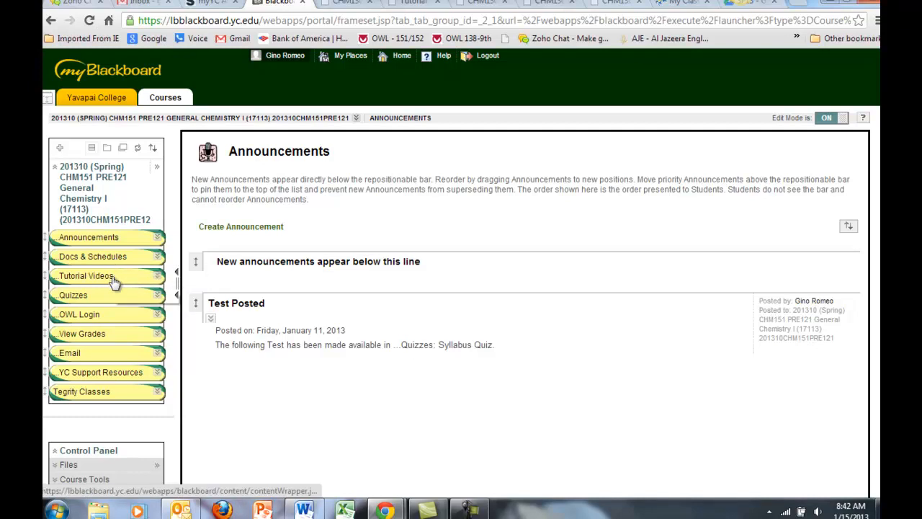
{"action": "mouse_move", "coordinate": [79, 314]}
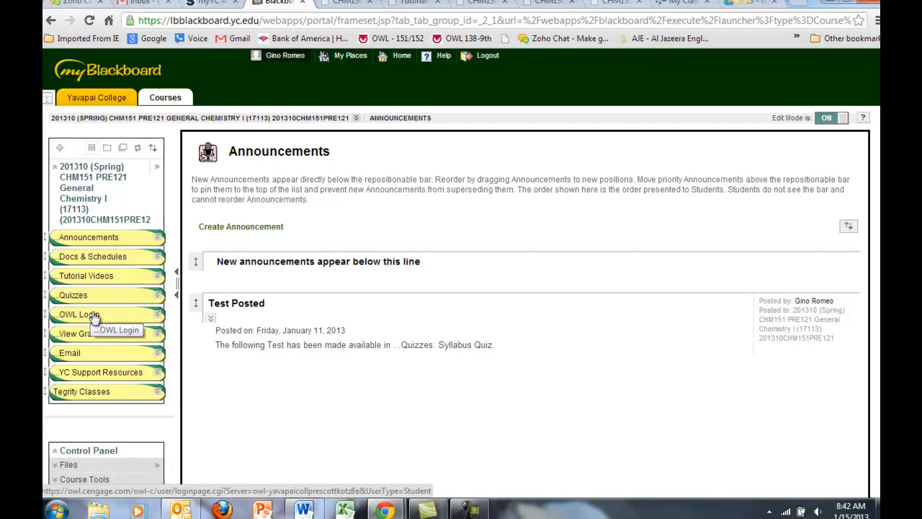
{"action": "mouse_move", "coordinate": [92, 256]}
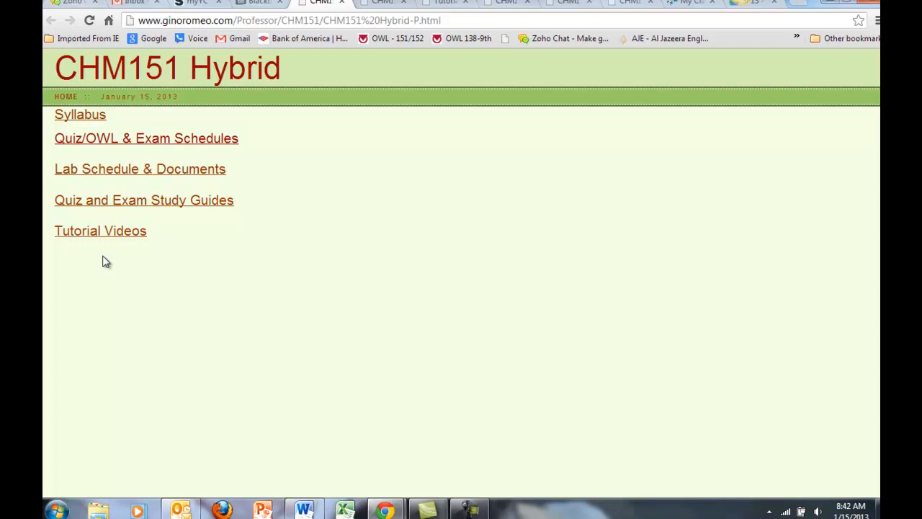
{"action": "mouse_move", "coordinate": [110, 261]}
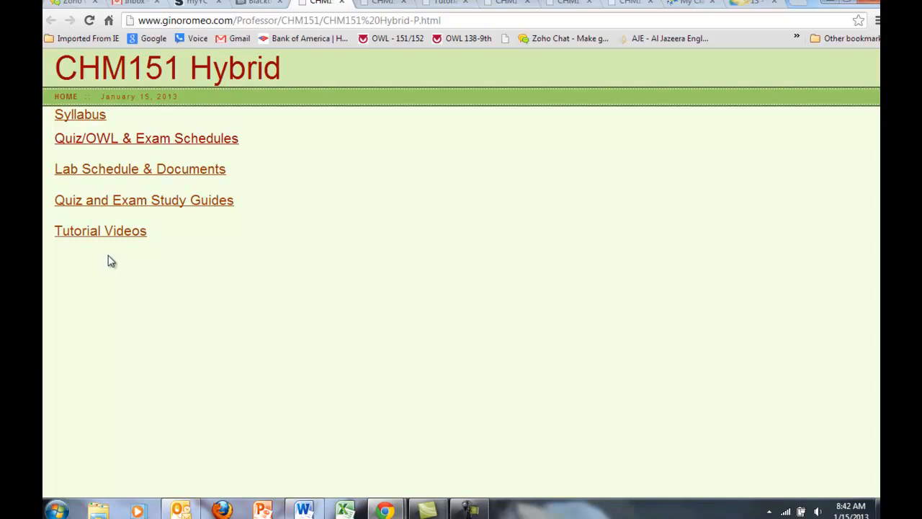
{"action": "mouse_move", "coordinate": [294, 170]}
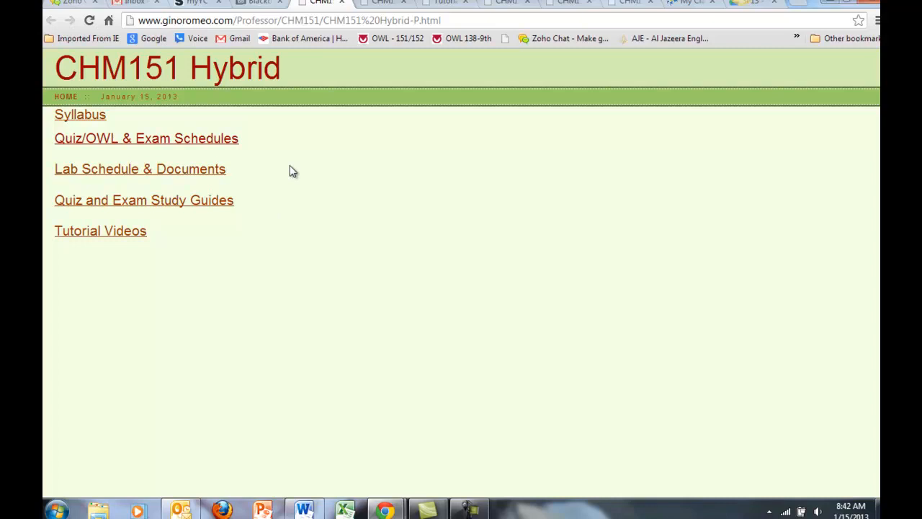
{"action": "mouse_move", "coordinate": [298, 157]}
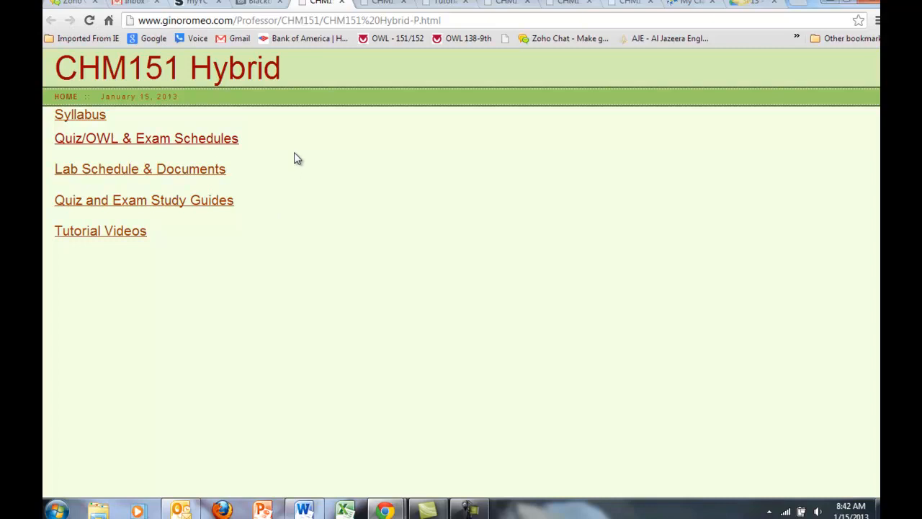
{"action": "mouse_move", "coordinate": [280, 169]}
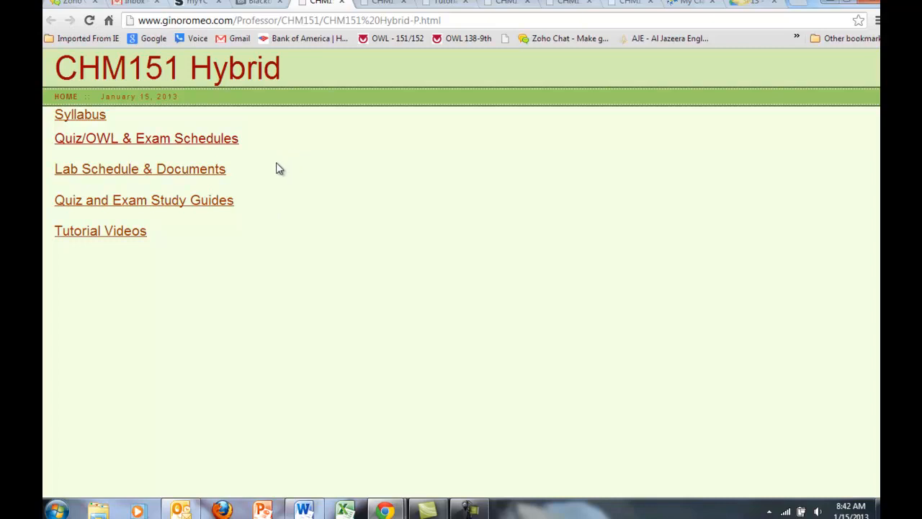
{"action": "mouse_move", "coordinate": [266, 203]}
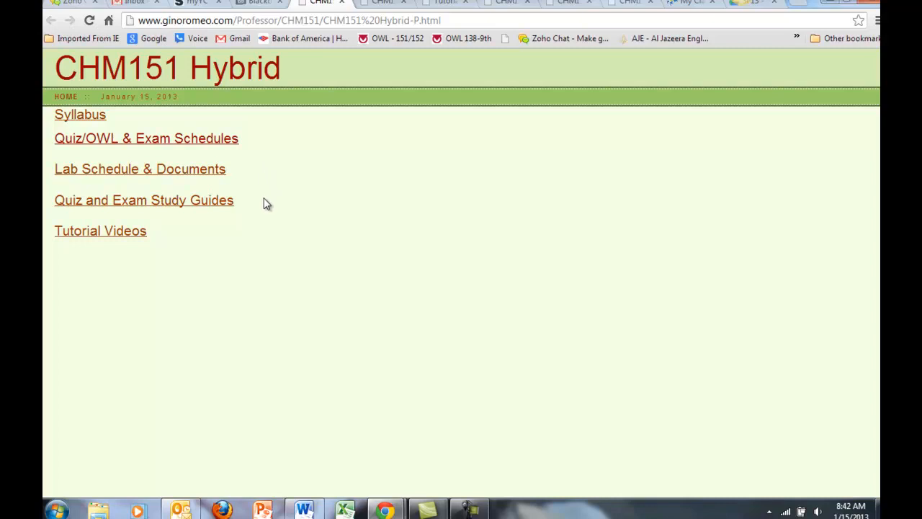
{"action": "mouse_move", "coordinate": [167, 239]}
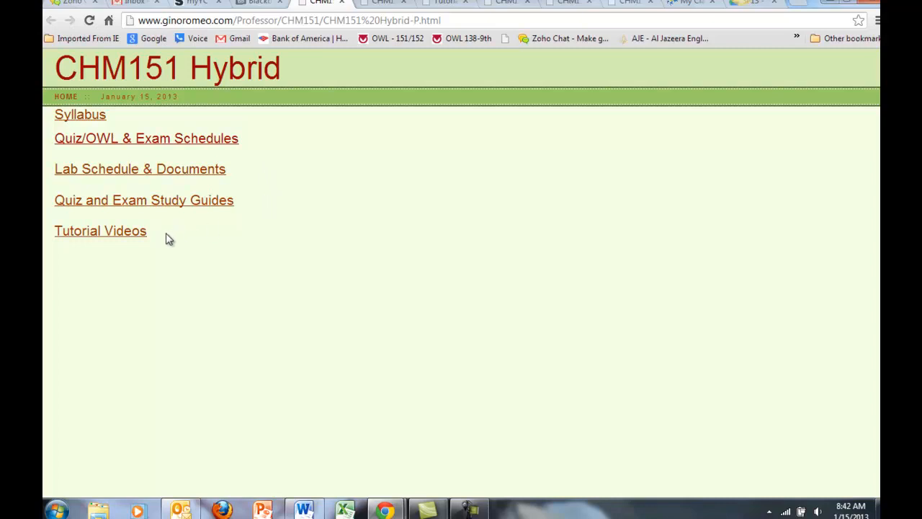
{"action": "mouse_move", "coordinate": [204, 247]}
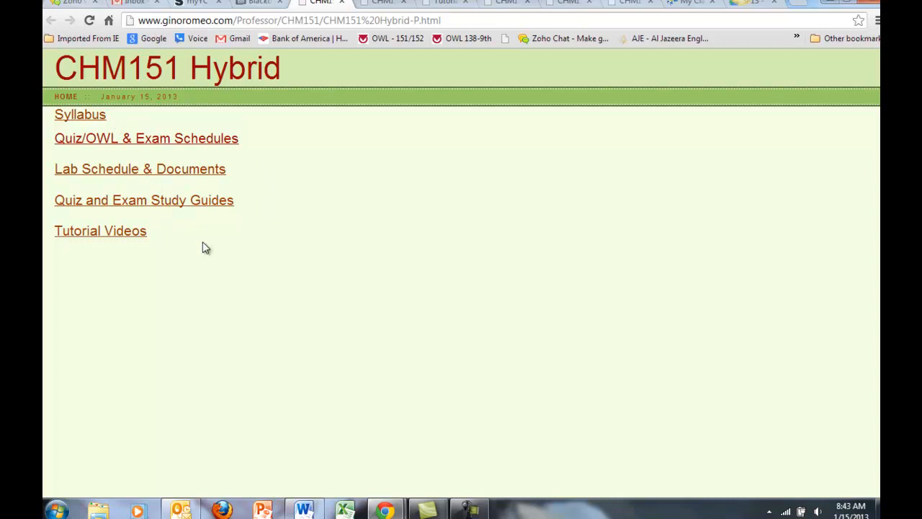
{"action": "mouse_move", "coordinate": [304, 510]}
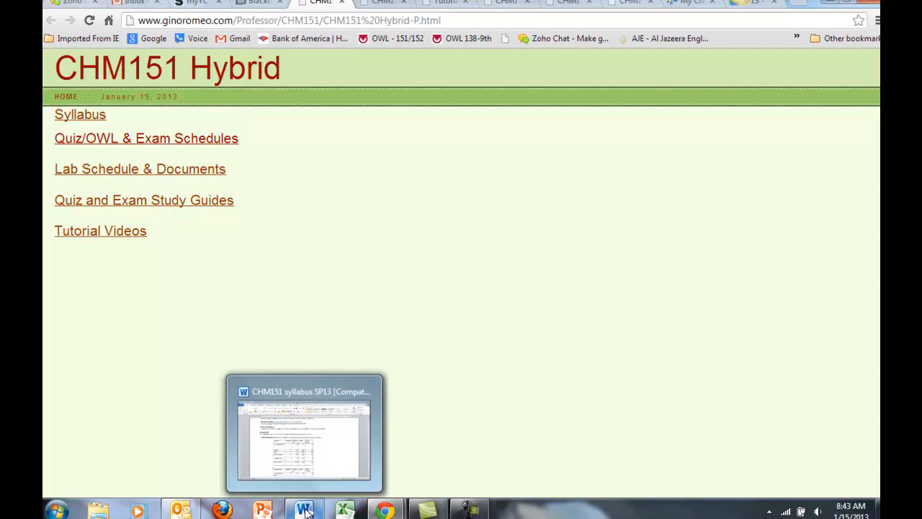
Switch to the Word syllabus and bring the Grade Breakdown table into view
{"action": "left_click", "coordinate": [304, 432]}
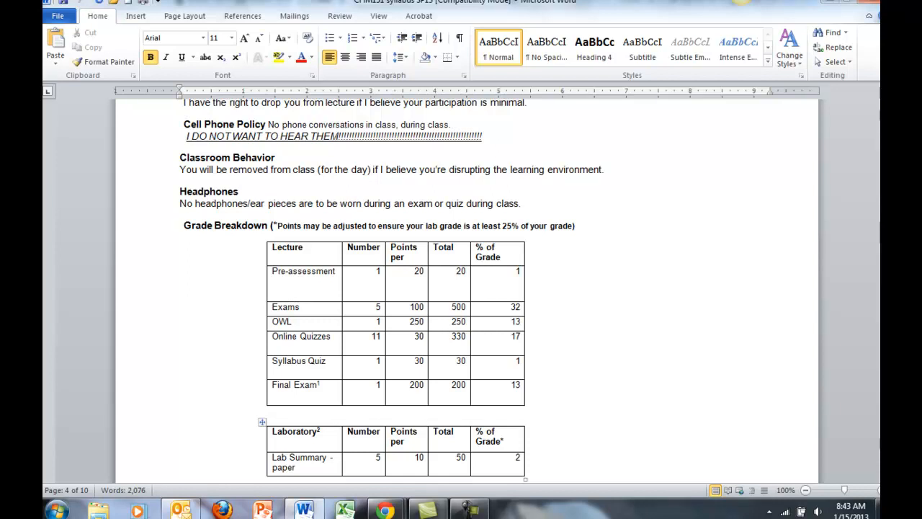
{"action": "scroll", "scroll_direction": "down", "scroll_amount": 3}
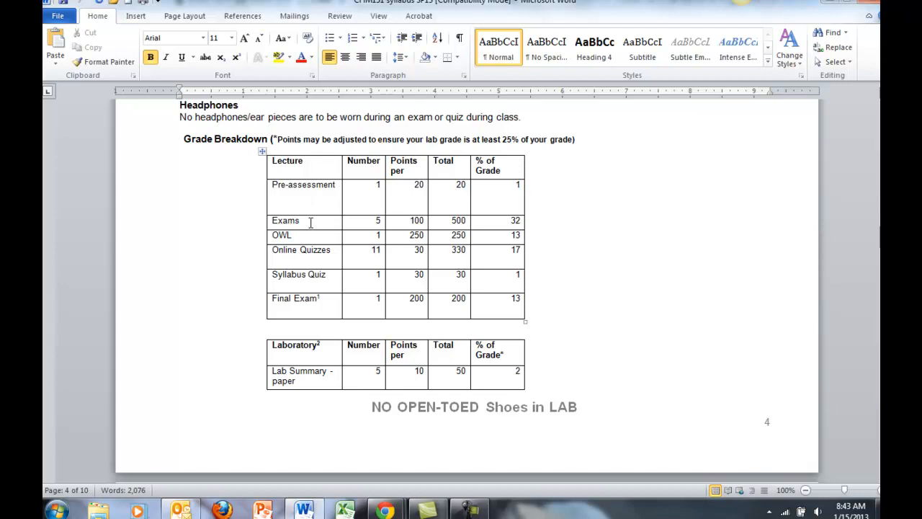
{"action": "mouse_move", "coordinate": [366, 225]}
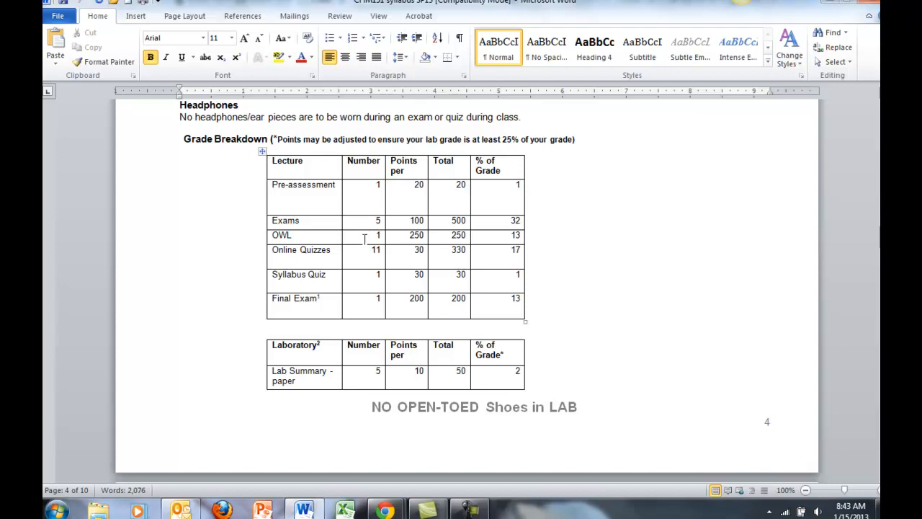
{"action": "mouse_move", "coordinate": [366, 254]}
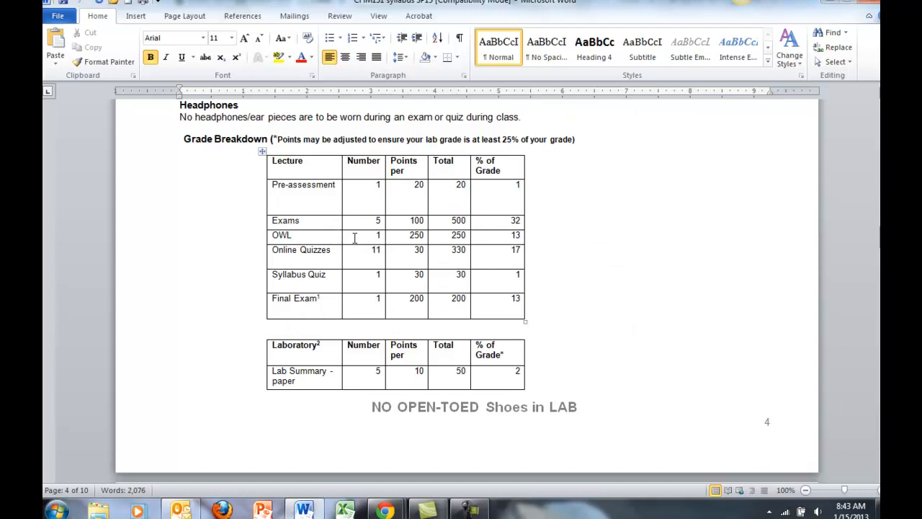
{"action": "mouse_move", "coordinate": [357, 239]}
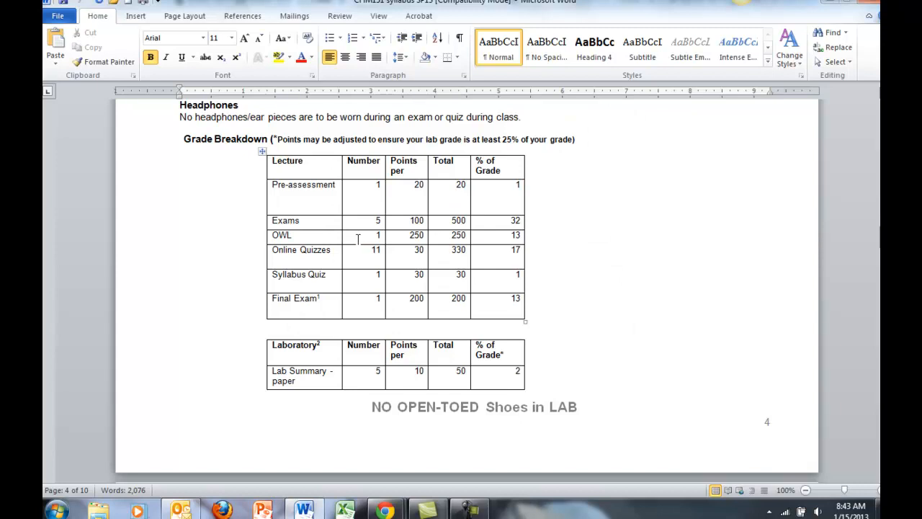
{"action": "mouse_move", "coordinate": [360, 262]}
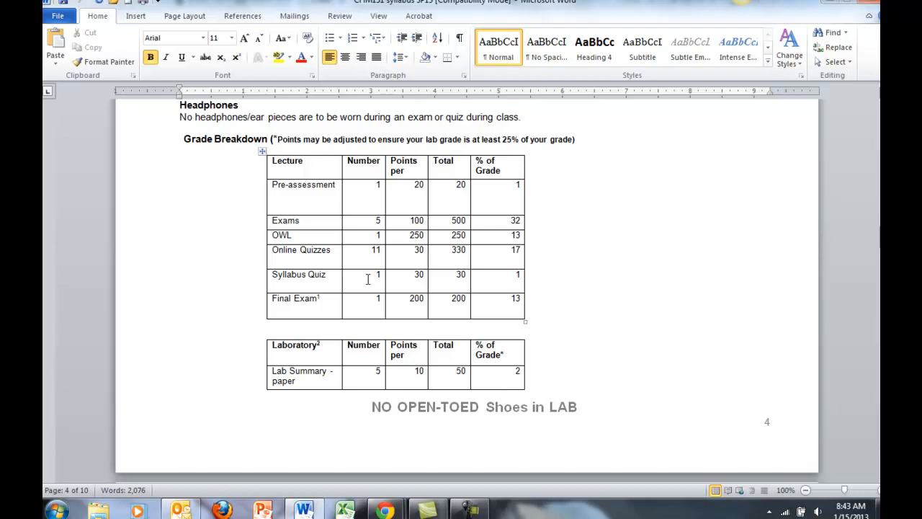
{"action": "mouse_move", "coordinate": [372, 308]}
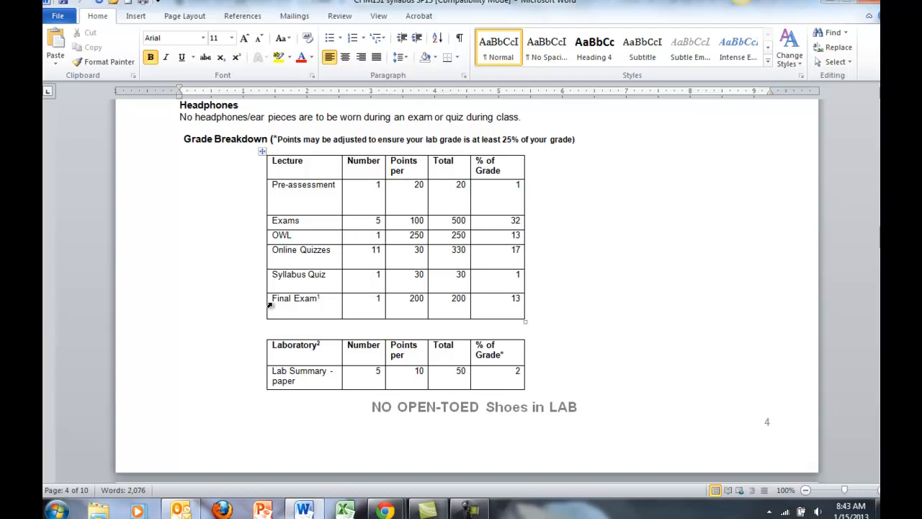
{"action": "double_click", "coordinate": [285, 220]}
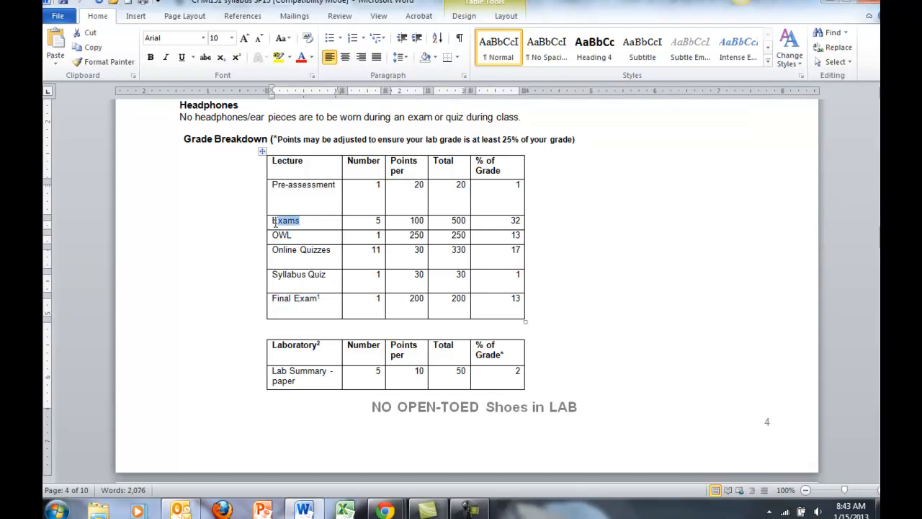
{"action": "double_click", "coordinate": [285, 220]}
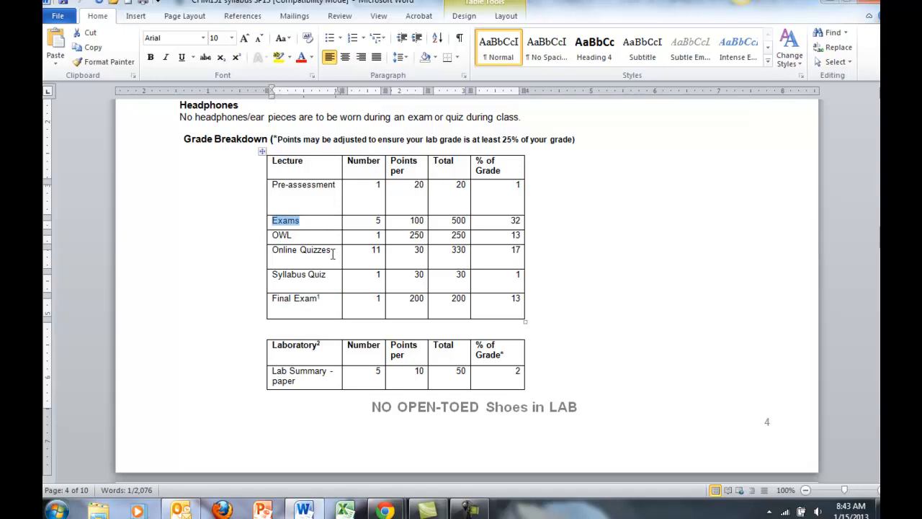
{"action": "left_click", "coordinate": [283, 235]}
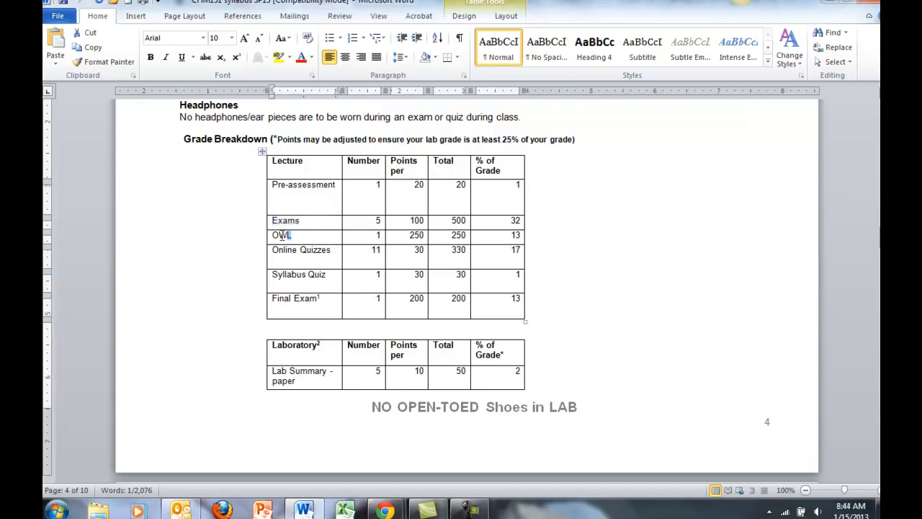
{"action": "double_click", "coordinate": [281, 235]}
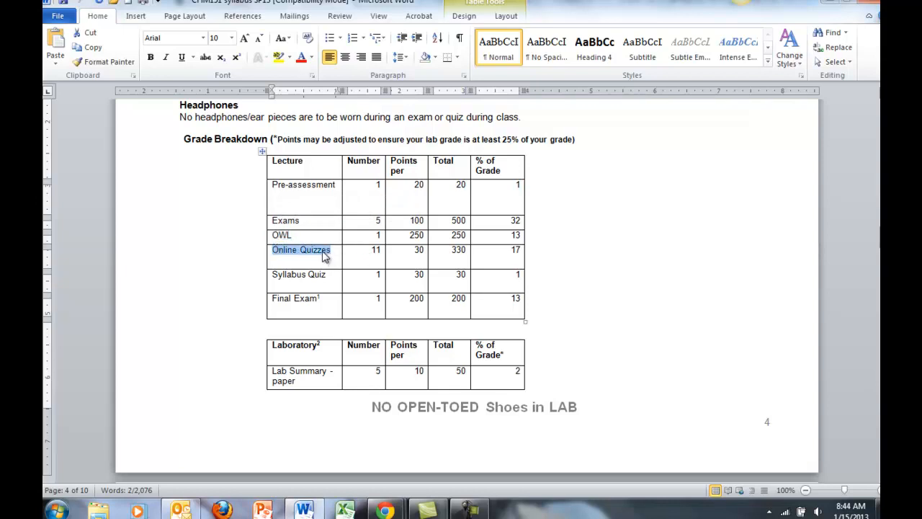
{"action": "mouse_move", "coordinate": [313, 238]}
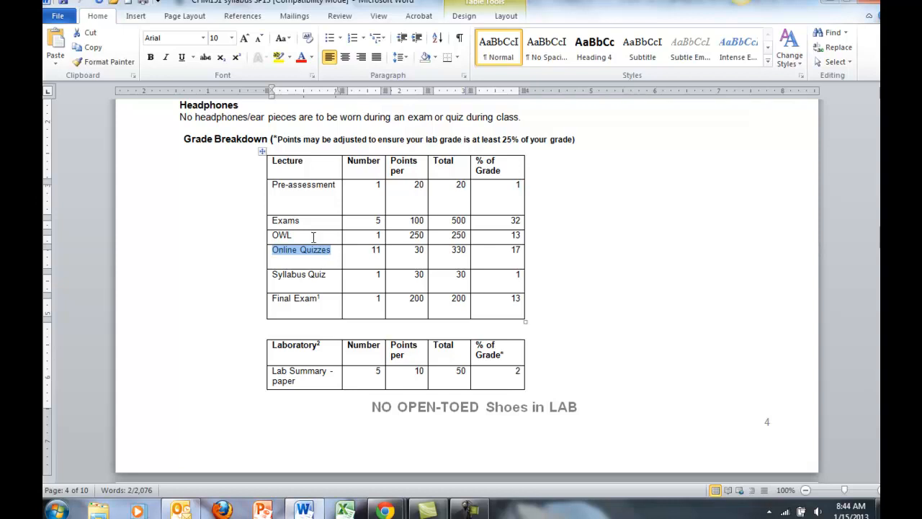
{"action": "left_click", "coordinate": [301, 235]}
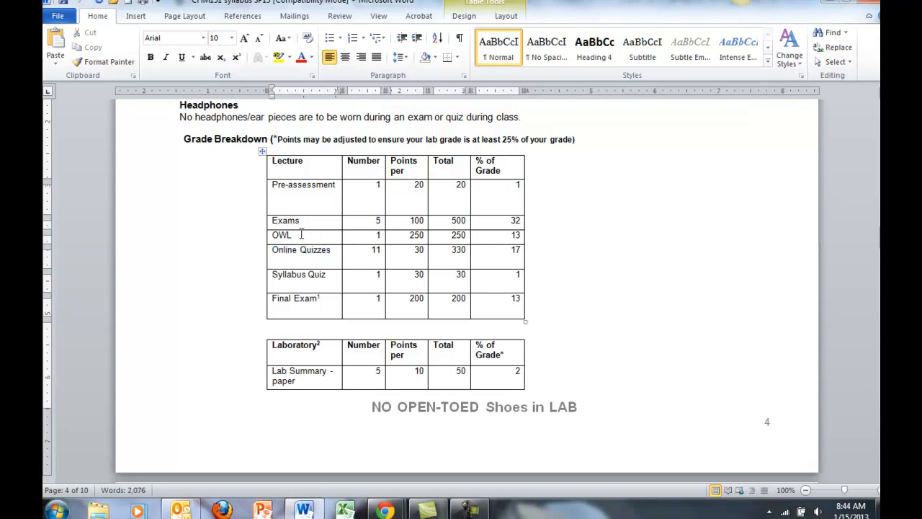
{"action": "left_click", "coordinate": [294, 234]}
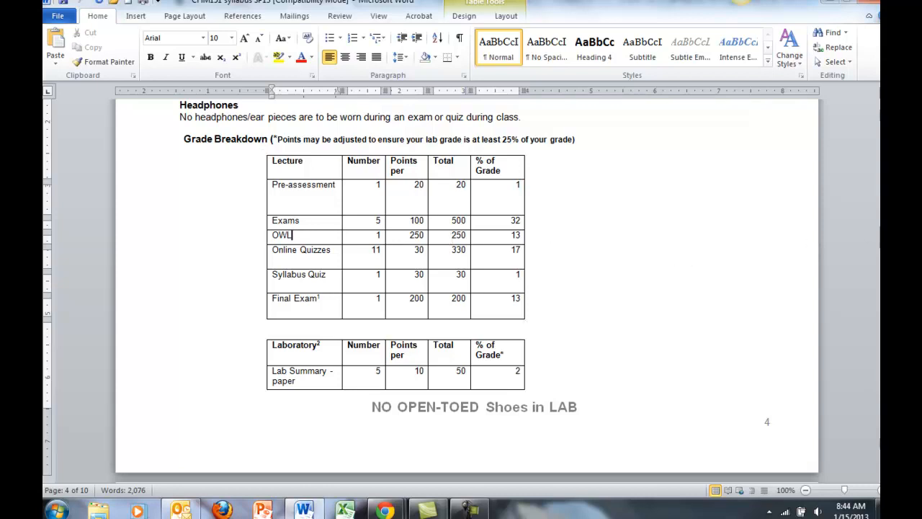
Move down past the laboratory grading table to the Quiz & OWL Schedule on page 5
{"action": "scroll", "scroll_direction": "down", "scroll_amount": 3}
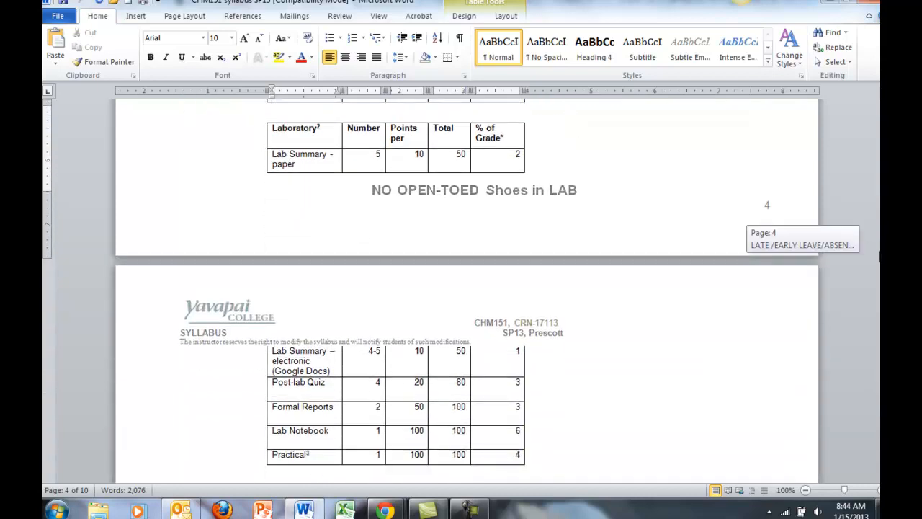
{"action": "mouse_move", "coordinate": [622, 253]}
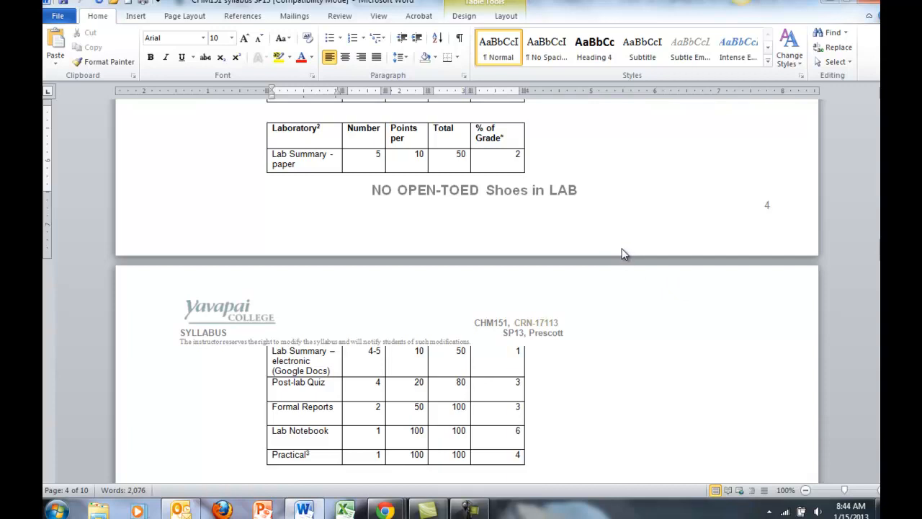
{"action": "mouse_move", "coordinate": [458, 225]}
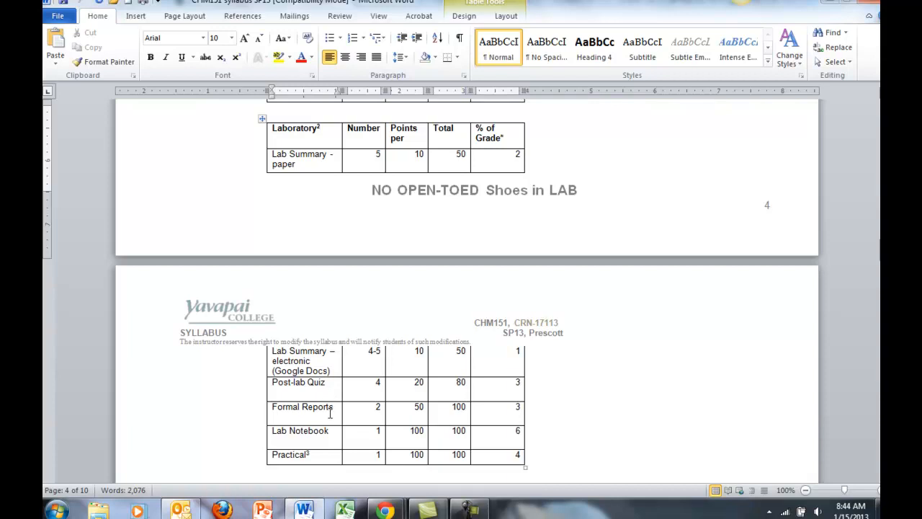
{"action": "mouse_move", "coordinate": [331, 435]}
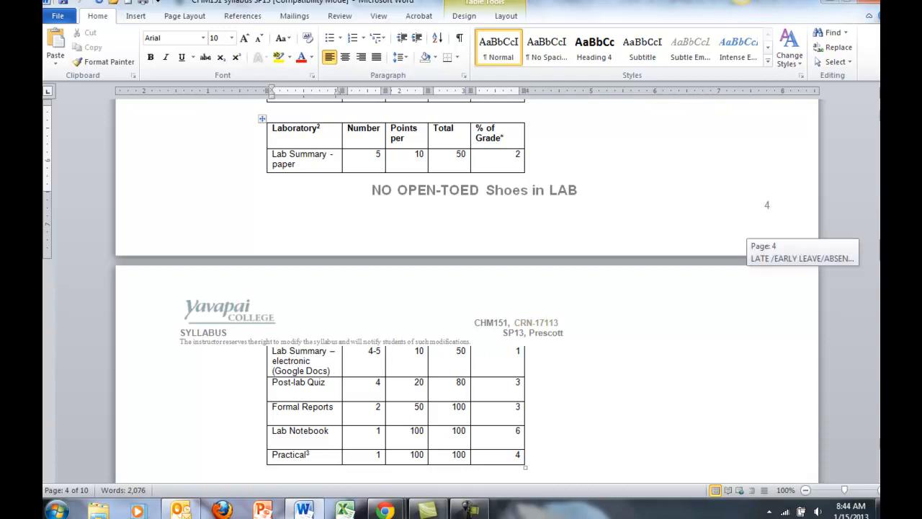
{"action": "scroll", "scroll_direction": "down", "scroll_amount": 3}
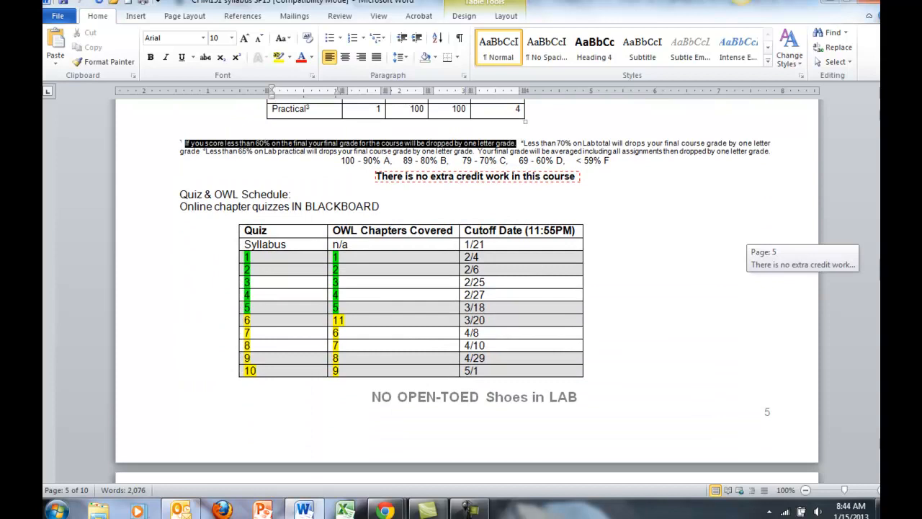
Continue past the quiz cutoff dates to the Exam Schedule heading on the next page
{"action": "scroll", "scroll_direction": "down", "scroll_amount": 3}
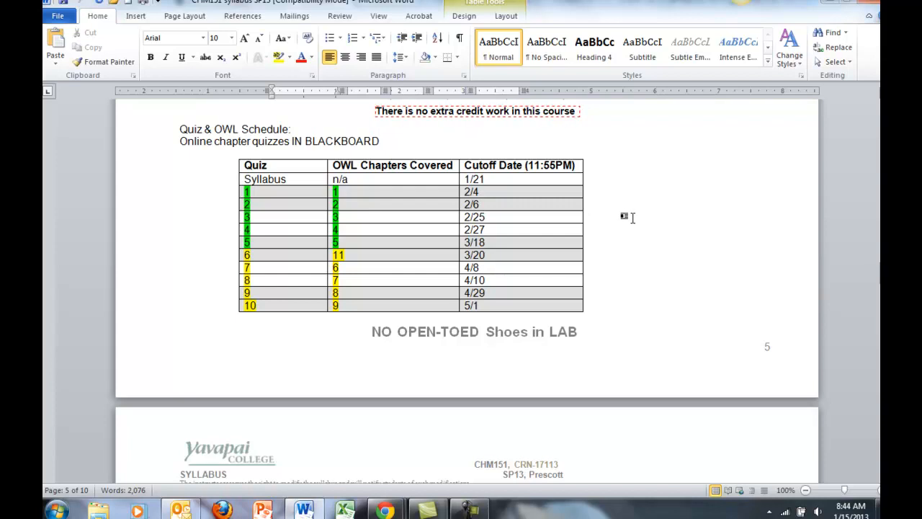
{"action": "mouse_move", "coordinate": [513, 201]}
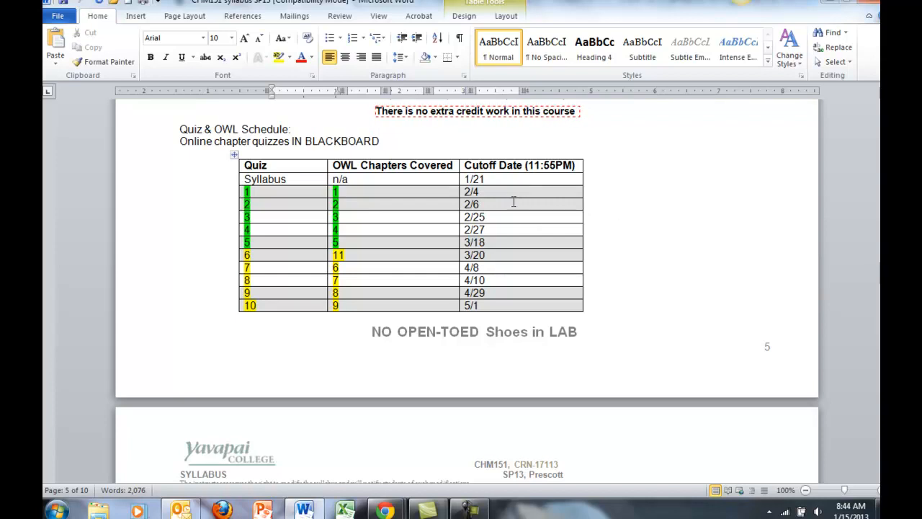
{"action": "mouse_move", "coordinate": [407, 224]}
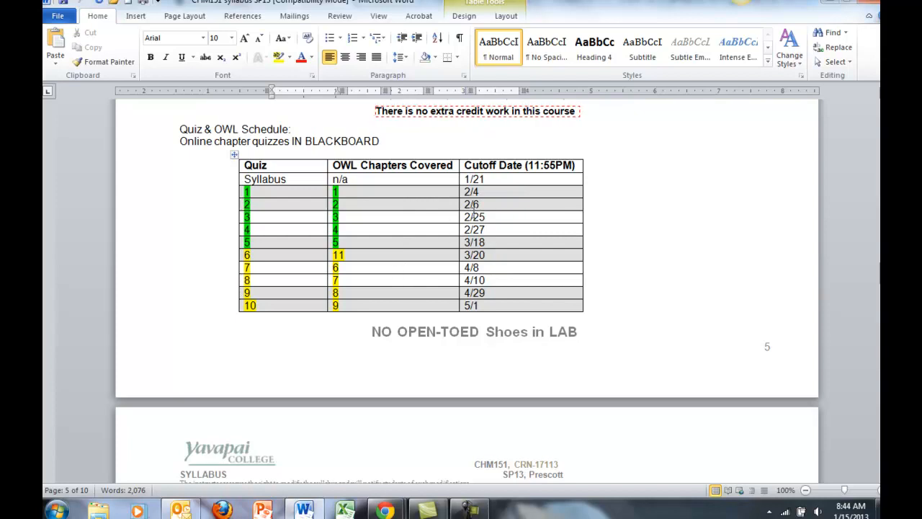
{"action": "mouse_move", "coordinate": [525, 172]}
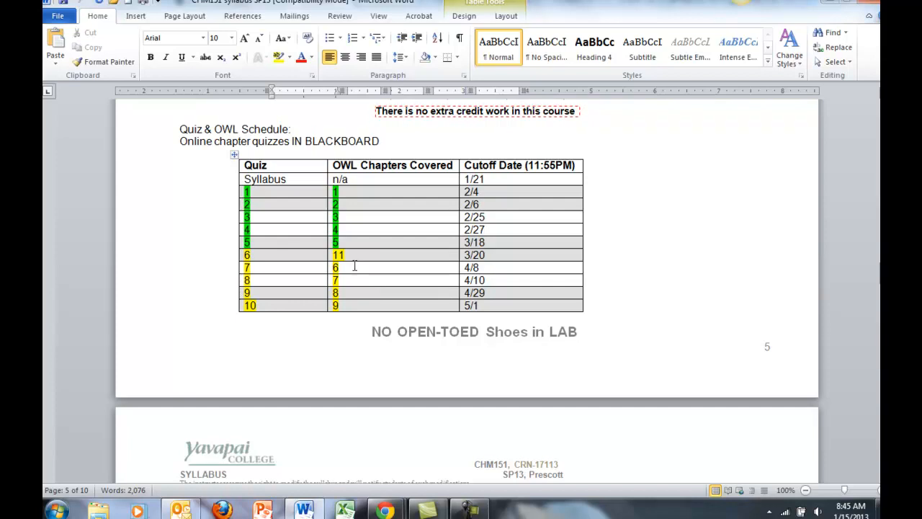
{"action": "mouse_move", "coordinate": [353, 291]}
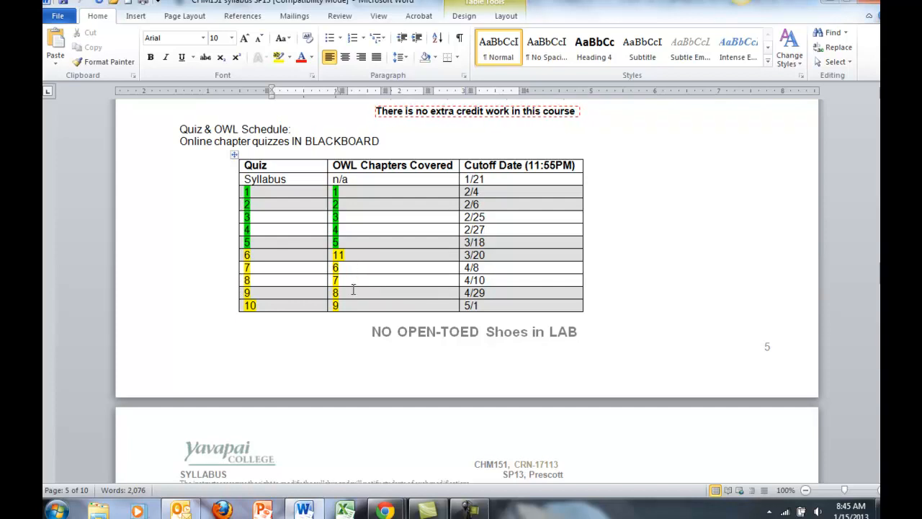
{"action": "scroll", "scroll_direction": "down", "scroll_amount": 3}
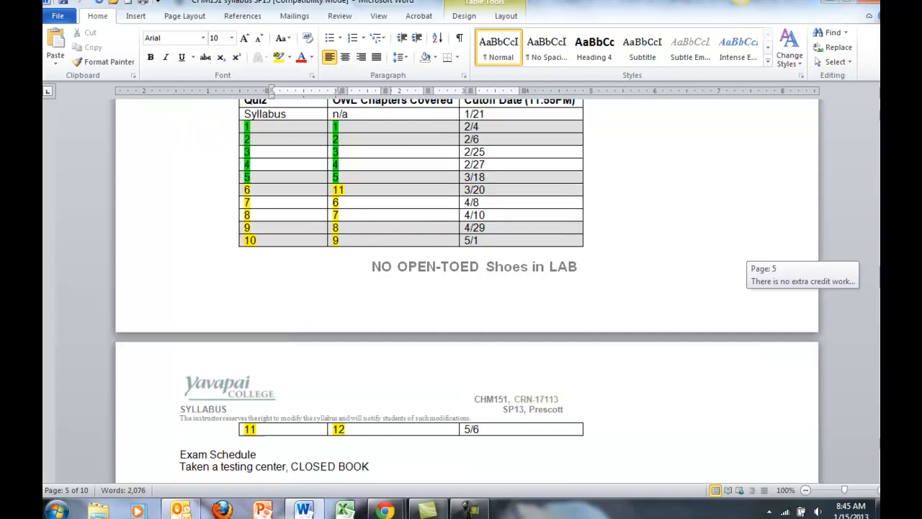
{"action": "scroll", "scroll_direction": "down", "scroll_amount": 3}
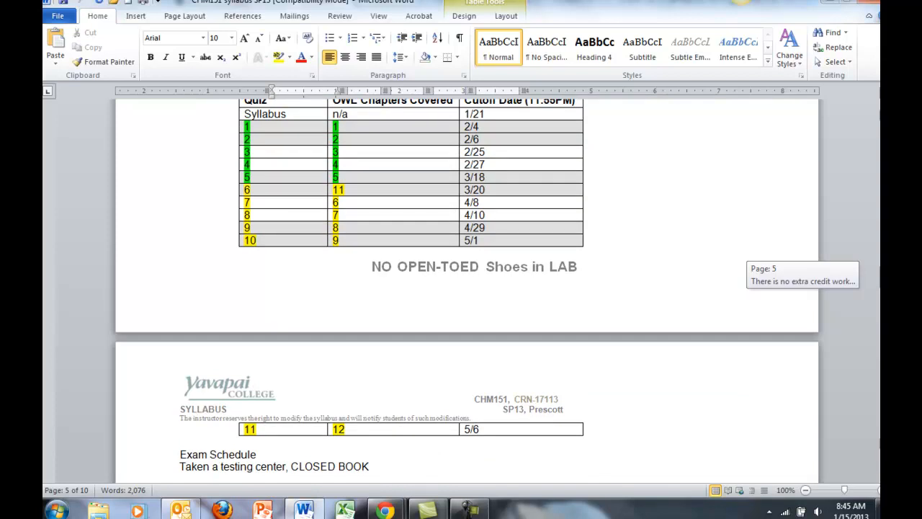
View the five-exam availability table, then return to the Quiz & OWL Schedule table
{"action": "scroll", "scroll_direction": "down", "scroll_amount": 3}
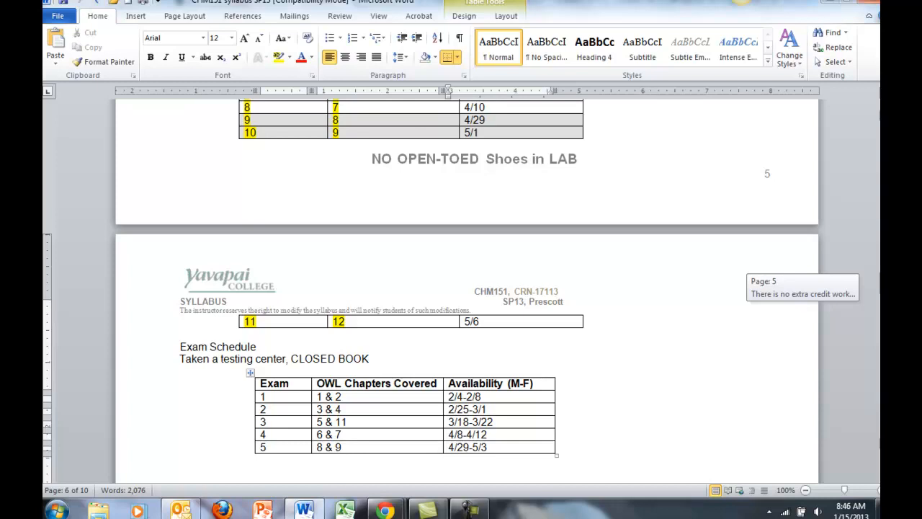
{"action": "scroll", "scroll_direction": "down", "scroll_amount": 3}
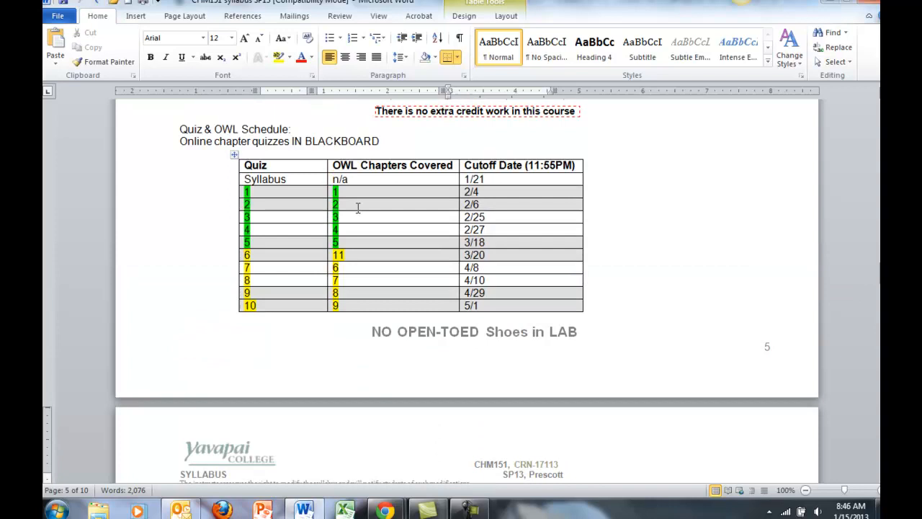
{"action": "mouse_move", "coordinate": [490, 197]}
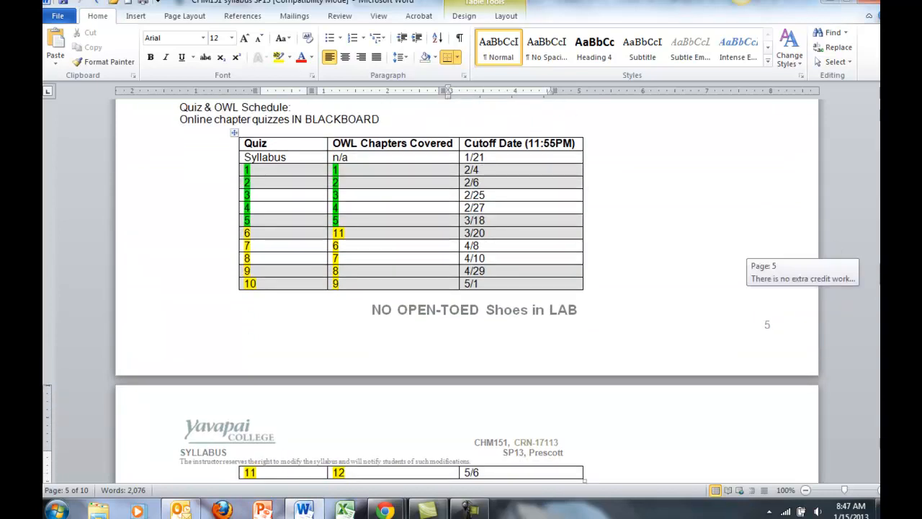
Leave the syllabus for the Blackboard CHM151 Announcements page in Chrome
{"action": "scroll", "scroll_direction": "down", "scroll_amount": 3}
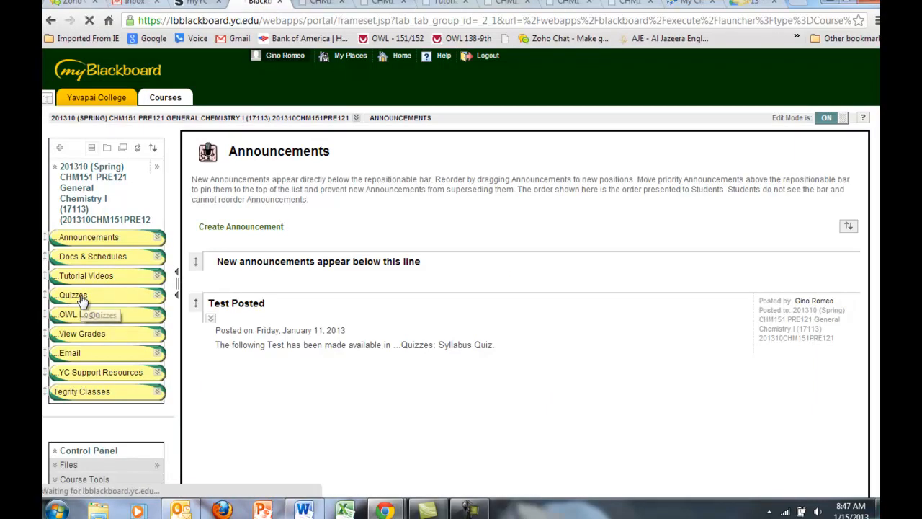
Show the Quizzes list with the Syllabus Quiz and chapter OWL quiz deadlines
{"action": "left_click", "coordinate": [72, 294]}
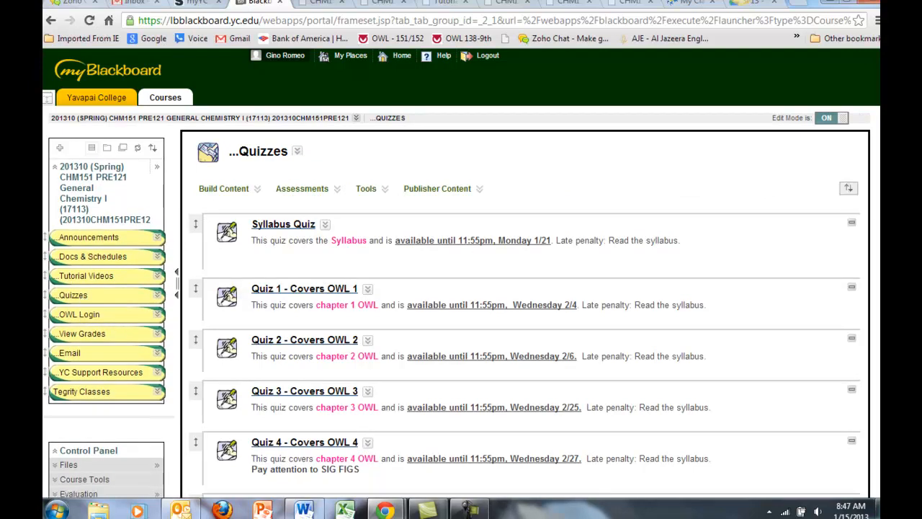
{"action": "scroll", "scroll_direction": "down", "scroll_amount": 3}
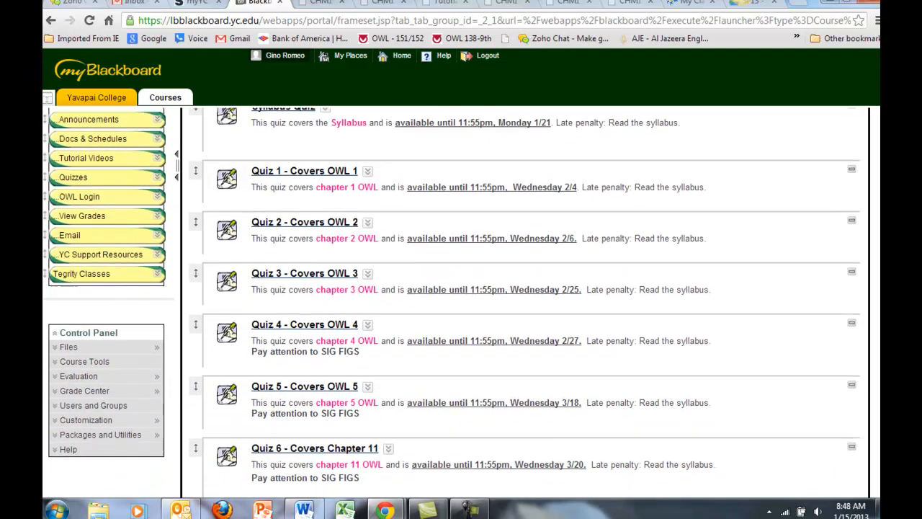
{"action": "scroll", "scroll_direction": "down", "scroll_amount": 3}
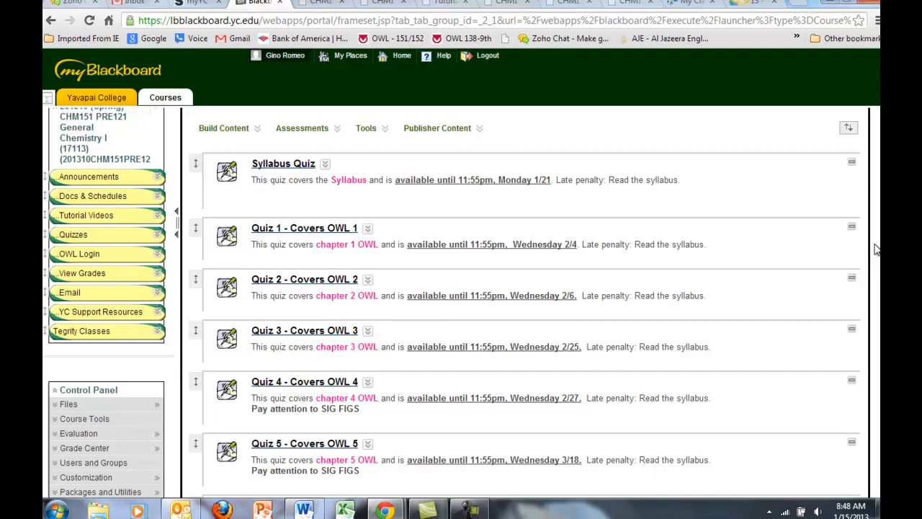
{"action": "mouse_move", "coordinate": [555, 310]}
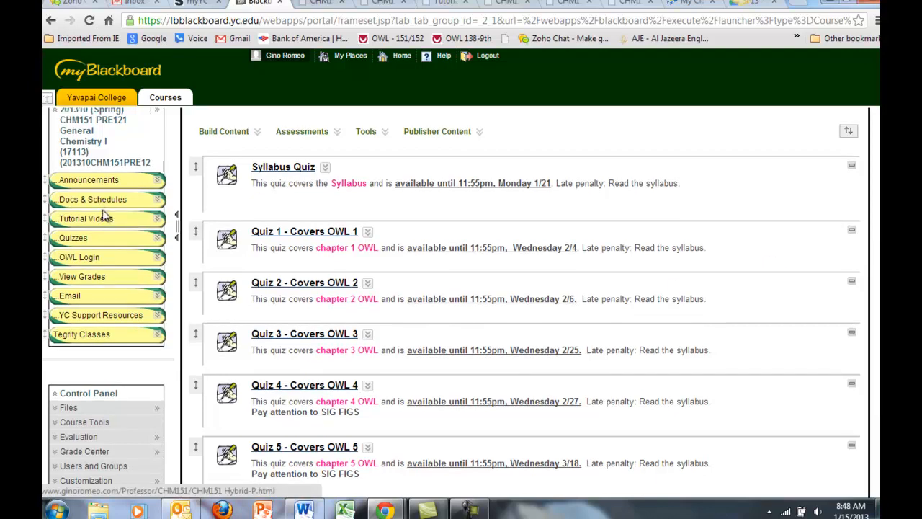
{"action": "mouse_move", "coordinate": [92, 199]}
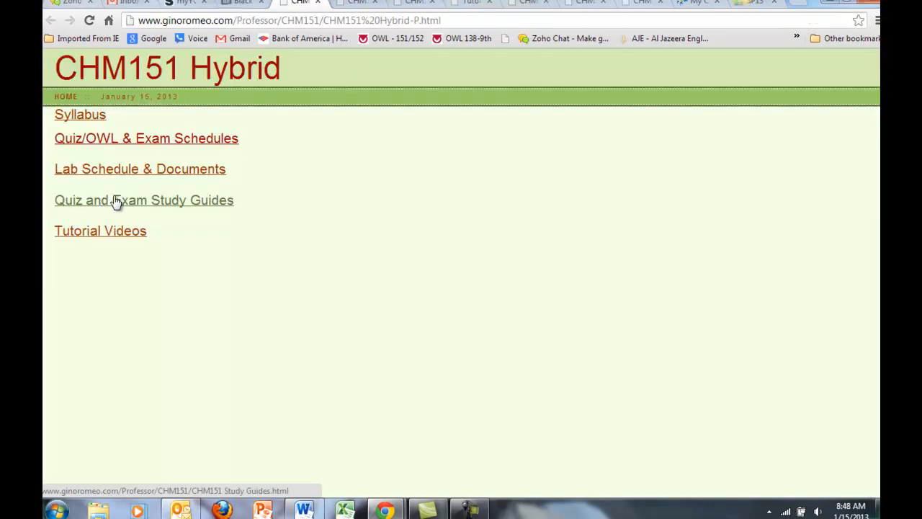
{"action": "mouse_move", "coordinate": [193, 229]}
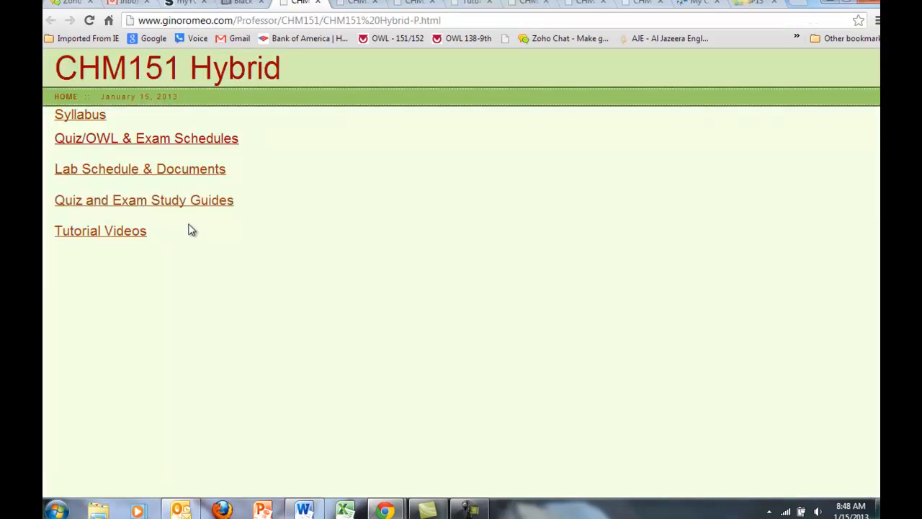
{"action": "mouse_move", "coordinate": [195, 208]}
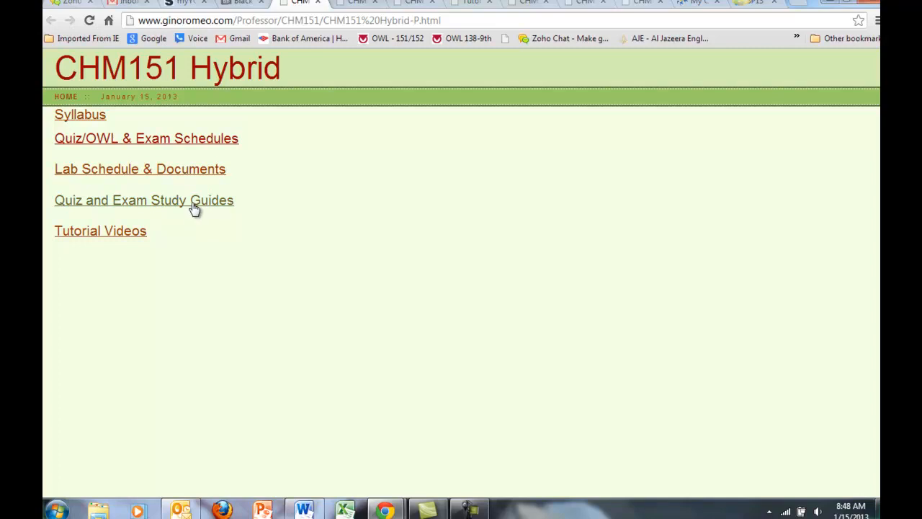
View the CHM151 Hybrid site's Quiz and Exam Study Guides page, then return to Blackboard's Quizzes list
{"action": "left_click", "coordinate": [144, 198]}
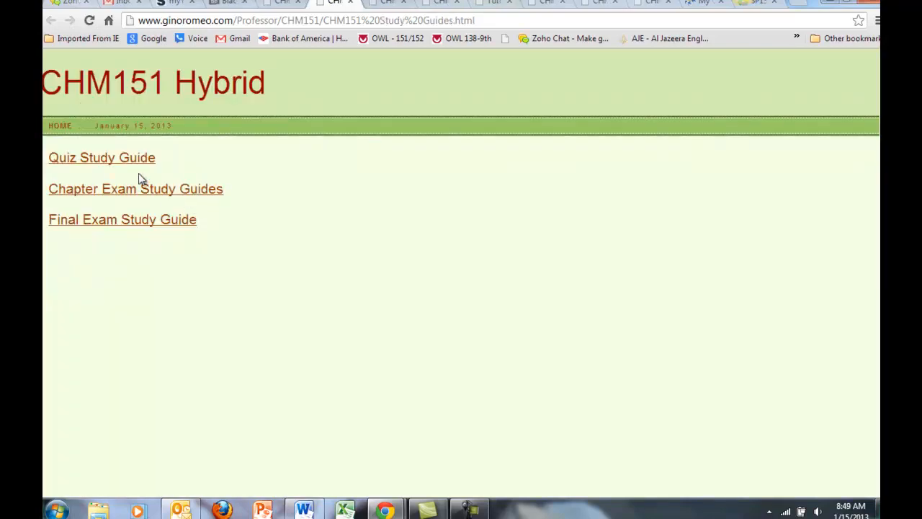
{"action": "left_click", "coordinate": [101, 157]}
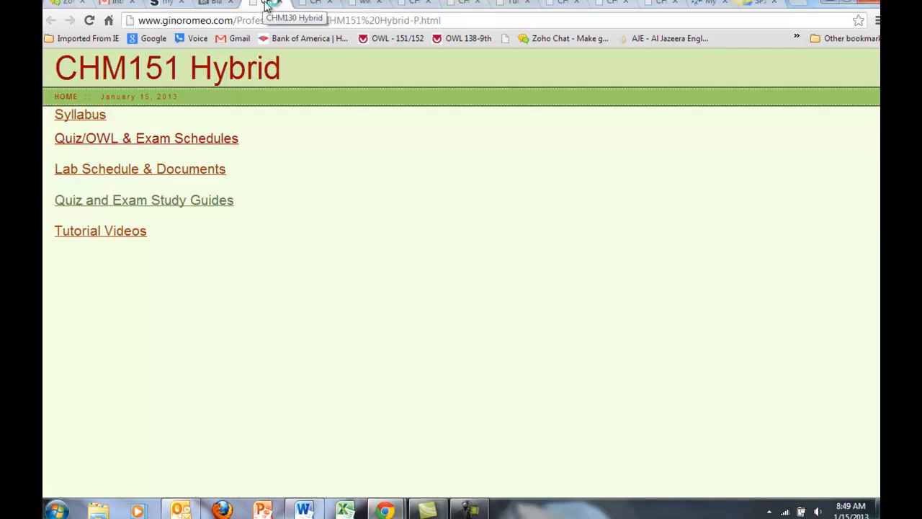
{"action": "left_click", "coordinate": [144, 199]}
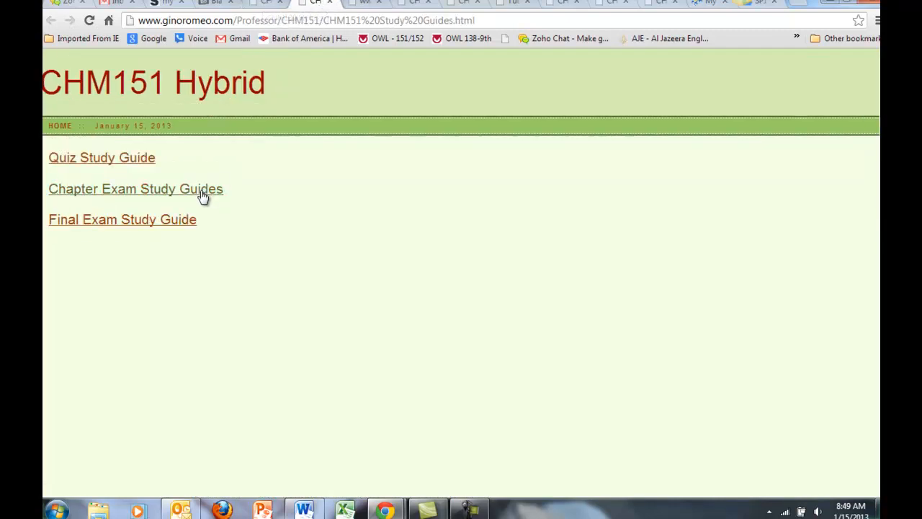
{"action": "left_click", "coordinate": [135, 188]}
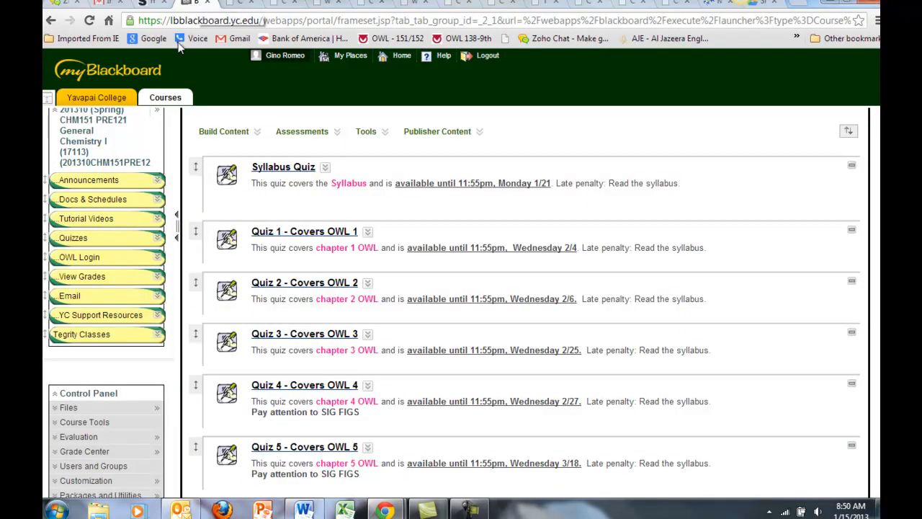
{"action": "mouse_move", "coordinate": [104, 228]}
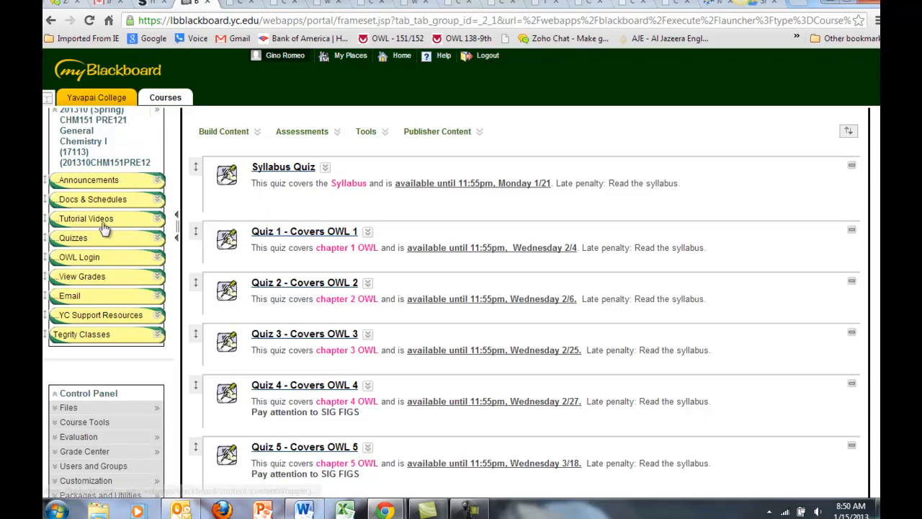
Show the Tutorial Videos area linking Exam 1 through Exam 5 videos
{"action": "left_click", "coordinate": [86, 219]}
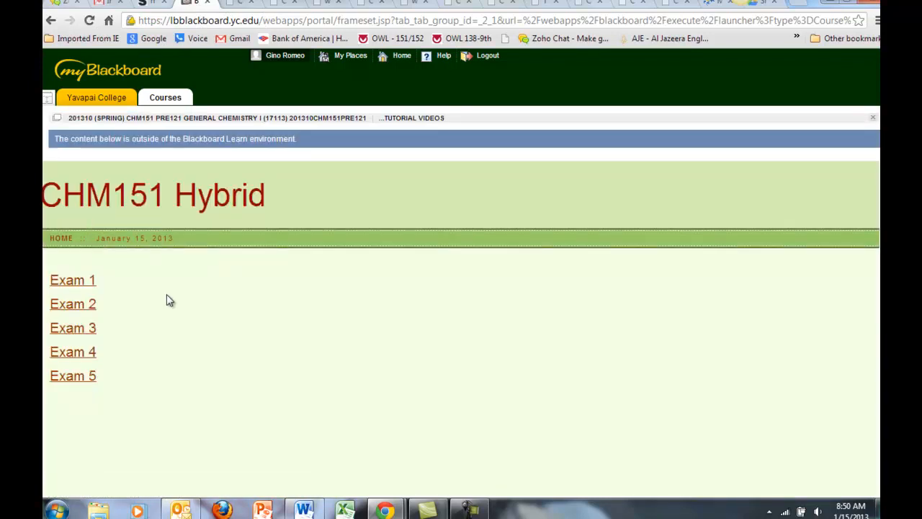
{"action": "mouse_move", "coordinate": [167, 301]}
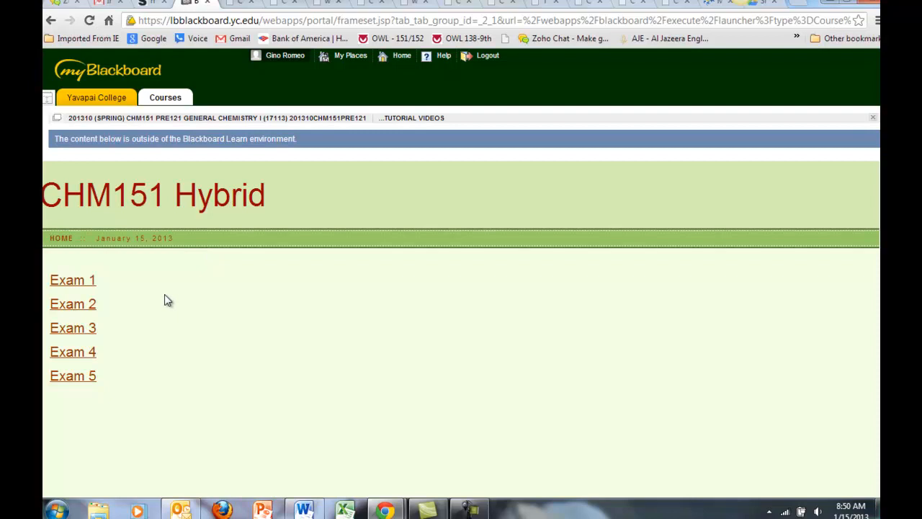
{"action": "mouse_move", "coordinate": [72, 279]}
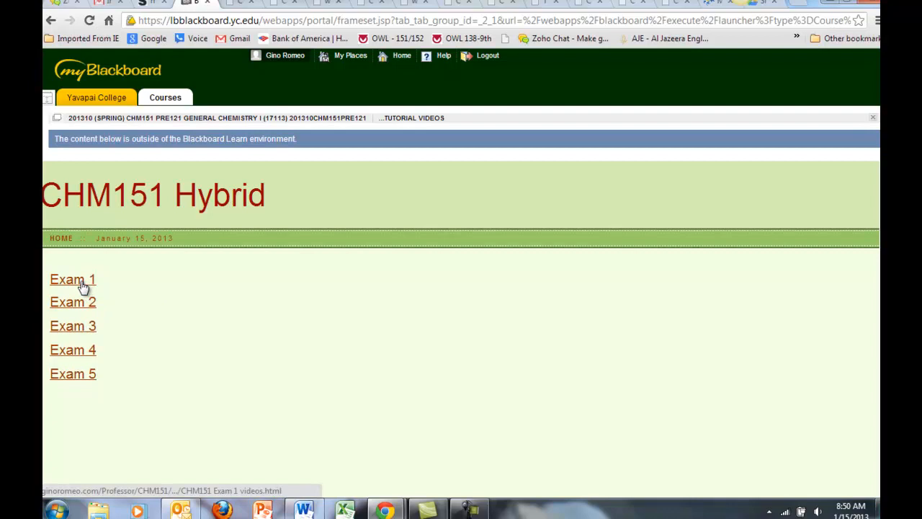
Browse the Exam 1 tutorial video list covering scientific notation, density and isotopes
{"action": "left_click", "coordinate": [72, 280]}
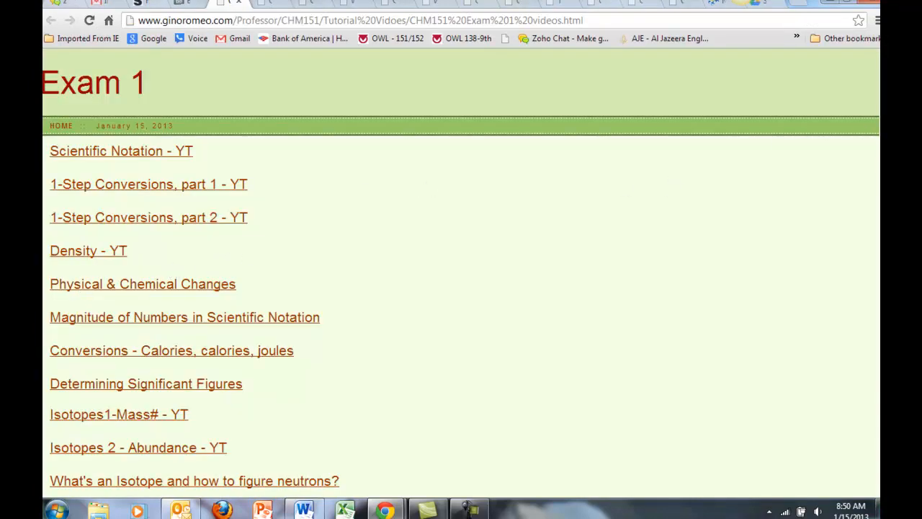
{"action": "scroll", "scroll_direction": "down", "scroll_amount": 3}
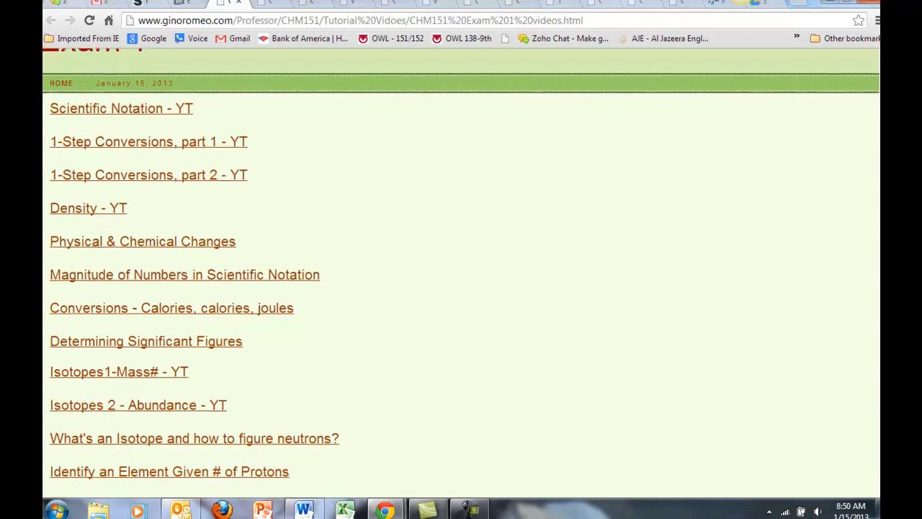
{"action": "scroll", "scroll_direction": "down", "scroll_amount": 3}
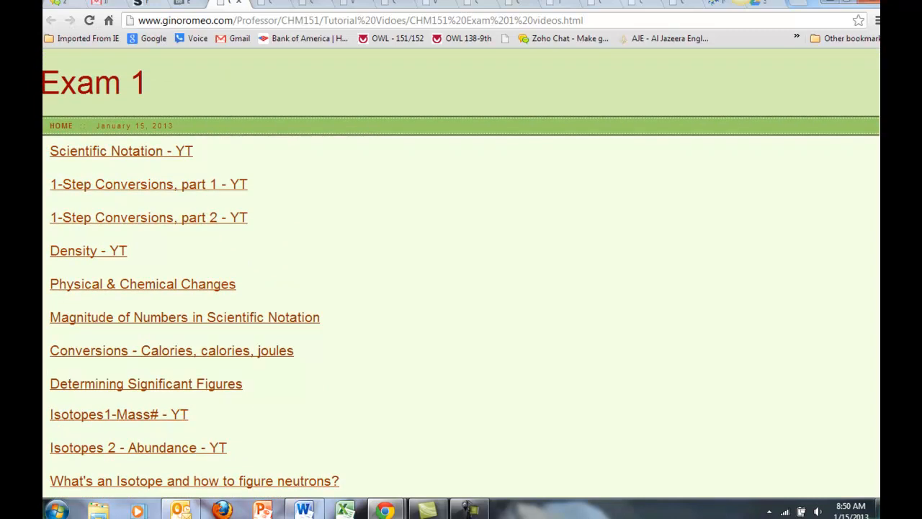
{"action": "mouse_move", "coordinate": [322, 216]}
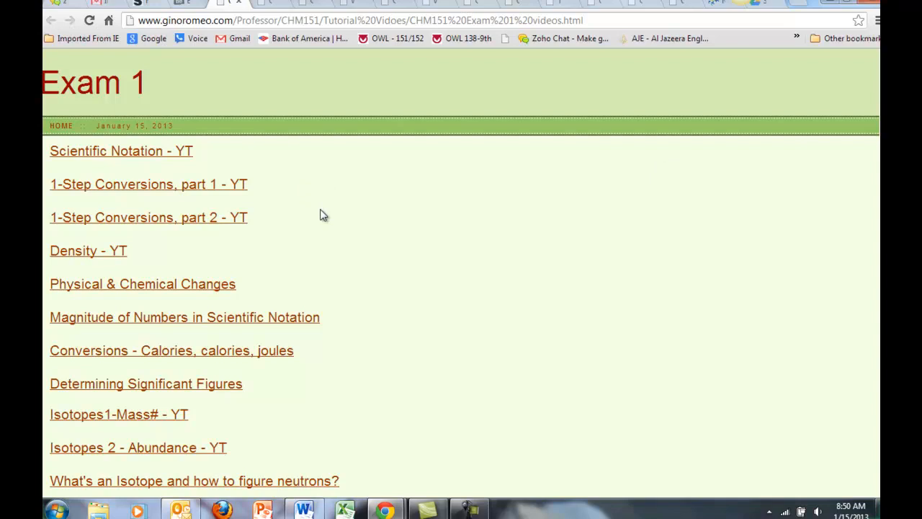
{"action": "mouse_move", "coordinate": [351, 284]}
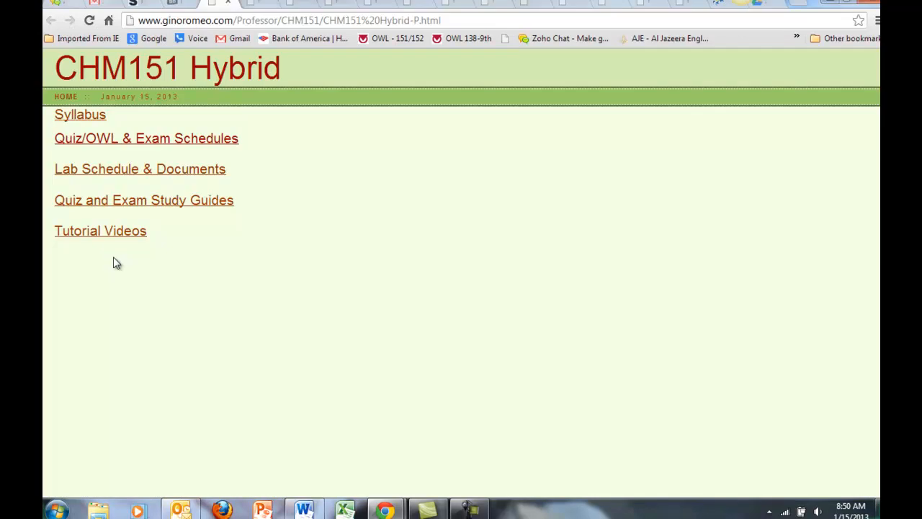
{"action": "mouse_move", "coordinate": [225, 218]}
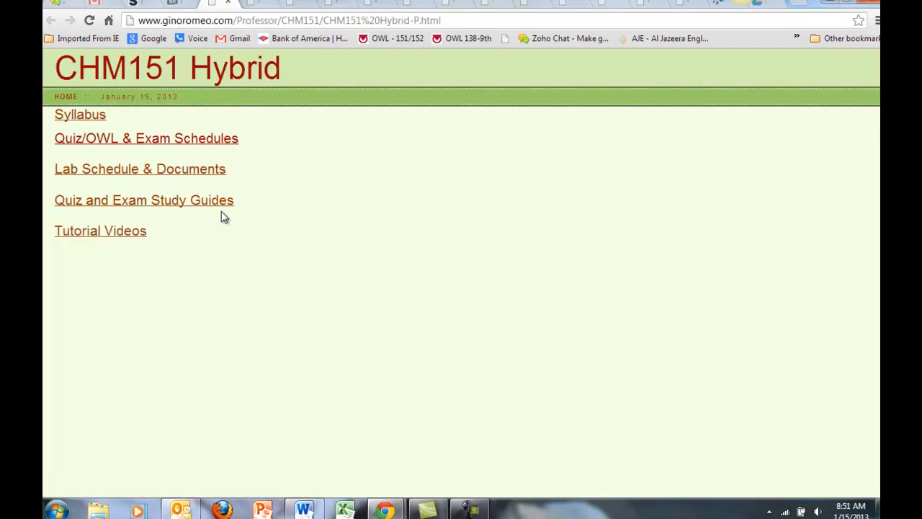
{"action": "mouse_move", "coordinate": [211, 178]}
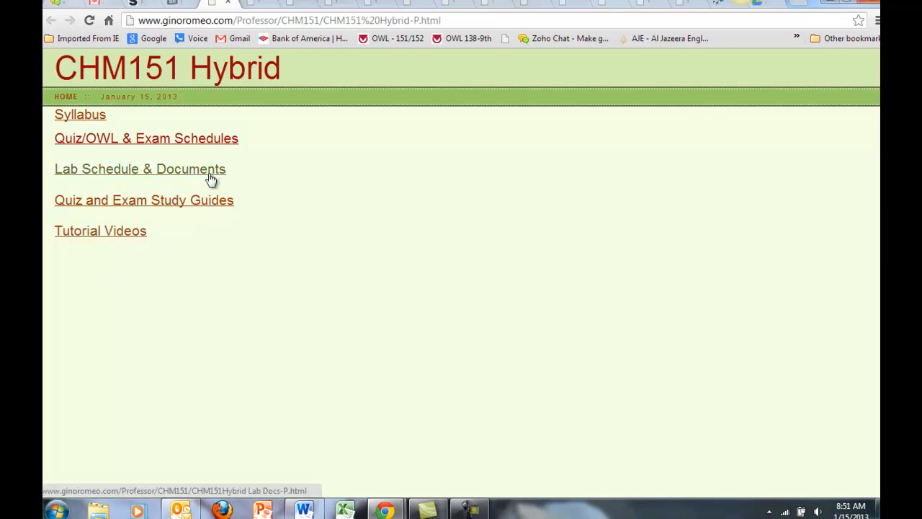
View the lab schedule documents page, then the Quiz & OWL and Exam Schedule tables
{"action": "left_click", "coordinate": [140, 169]}
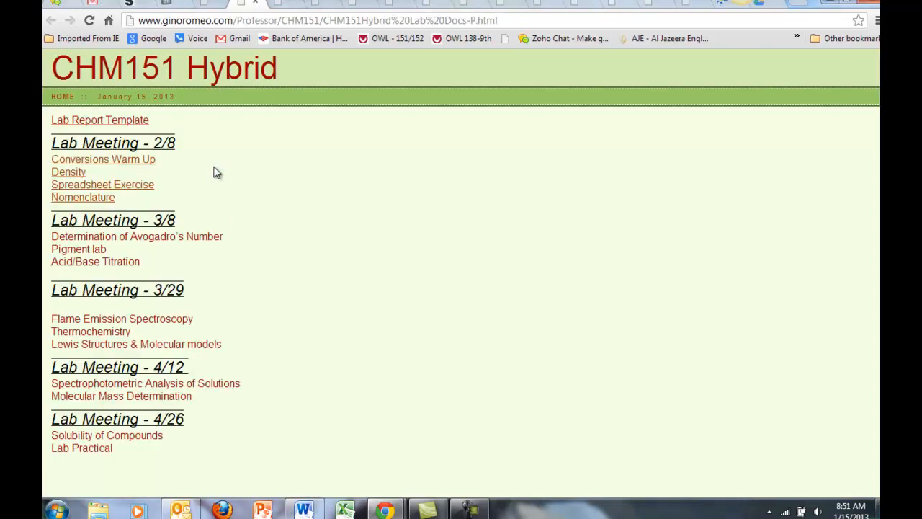
{"action": "mouse_move", "coordinate": [193, 153]}
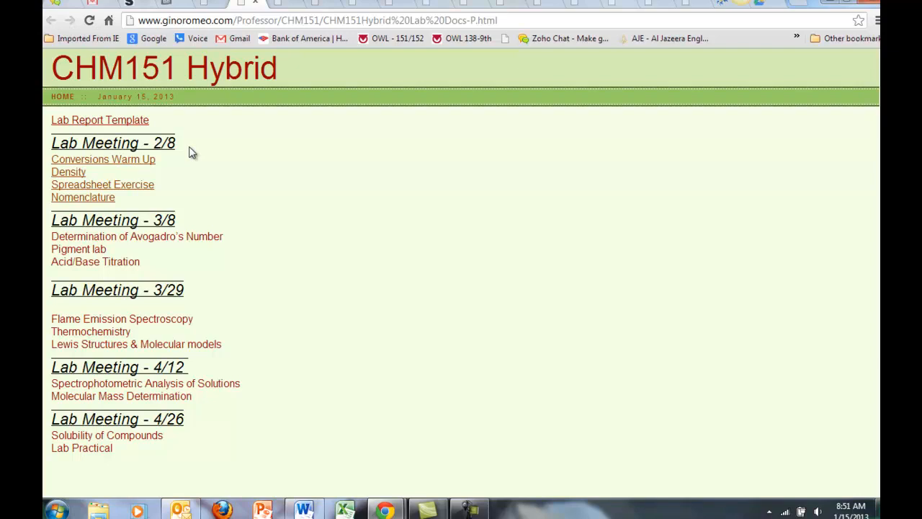
{"action": "mouse_move", "coordinate": [230, 297]}
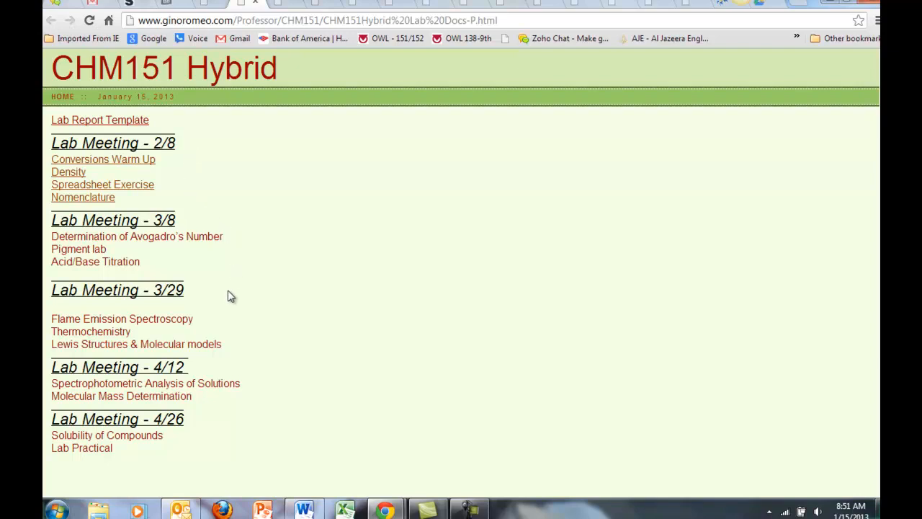
{"action": "mouse_move", "coordinate": [226, 437]}
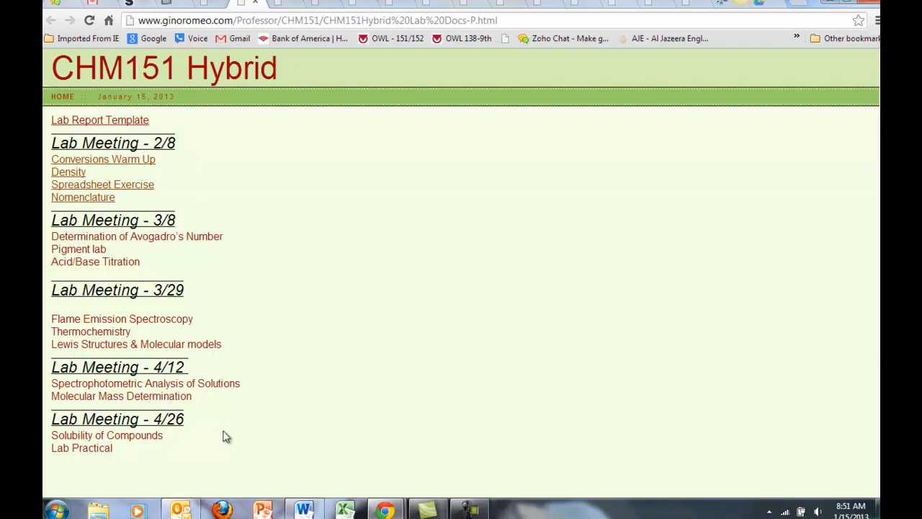
{"action": "mouse_move", "coordinate": [218, 283]}
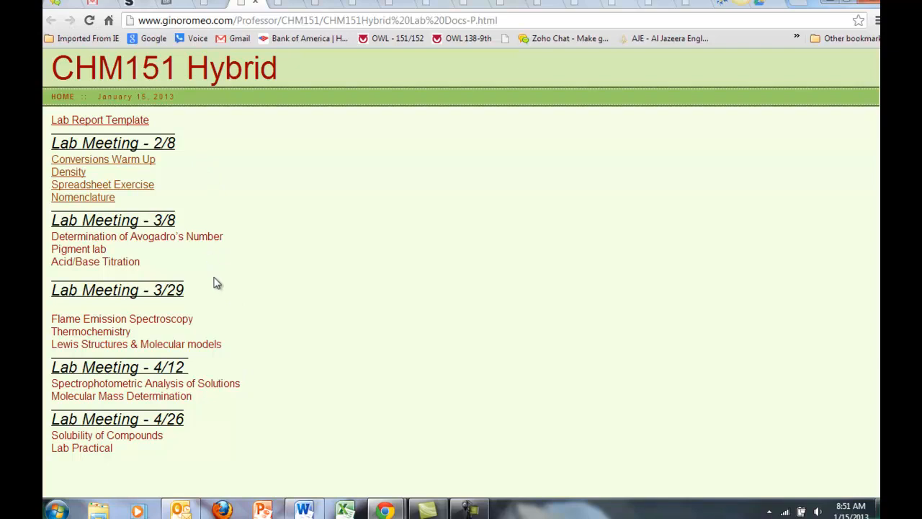
{"action": "mouse_move", "coordinate": [228, 420]}
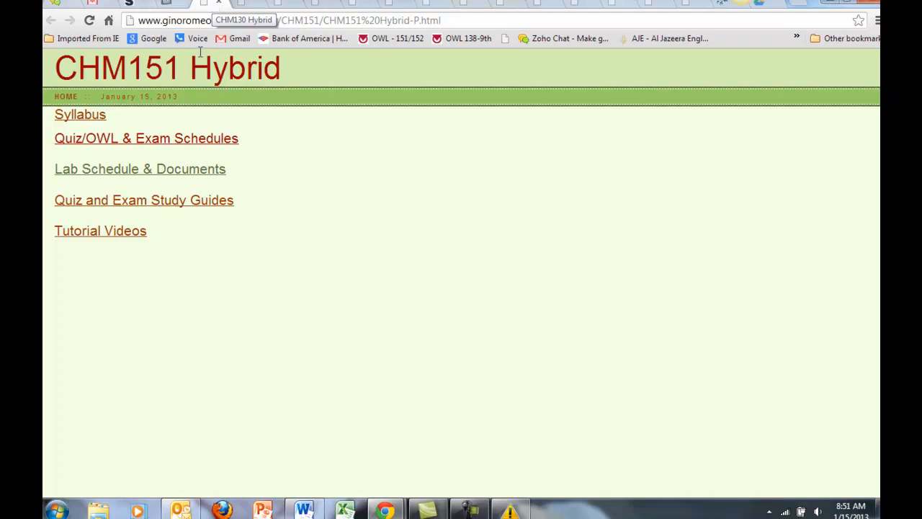
{"action": "mouse_move", "coordinate": [194, 142]}
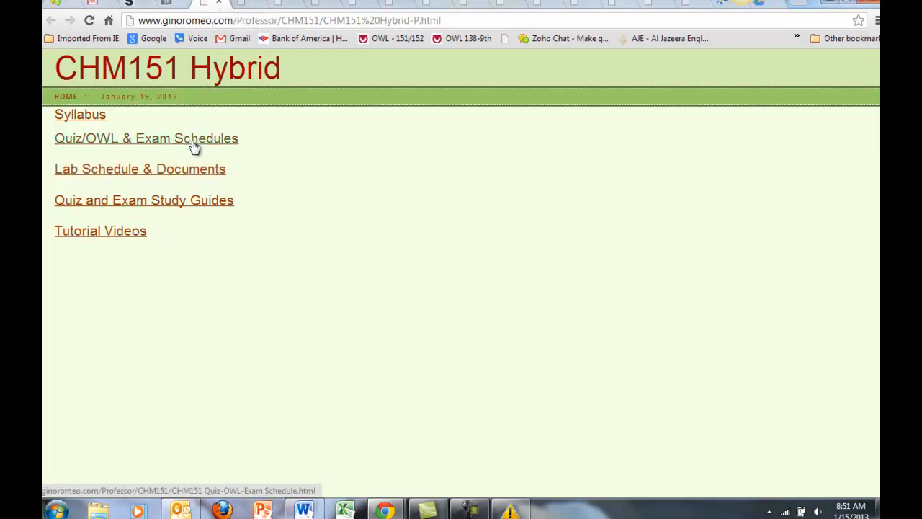
{"action": "left_click", "coordinate": [147, 138]}
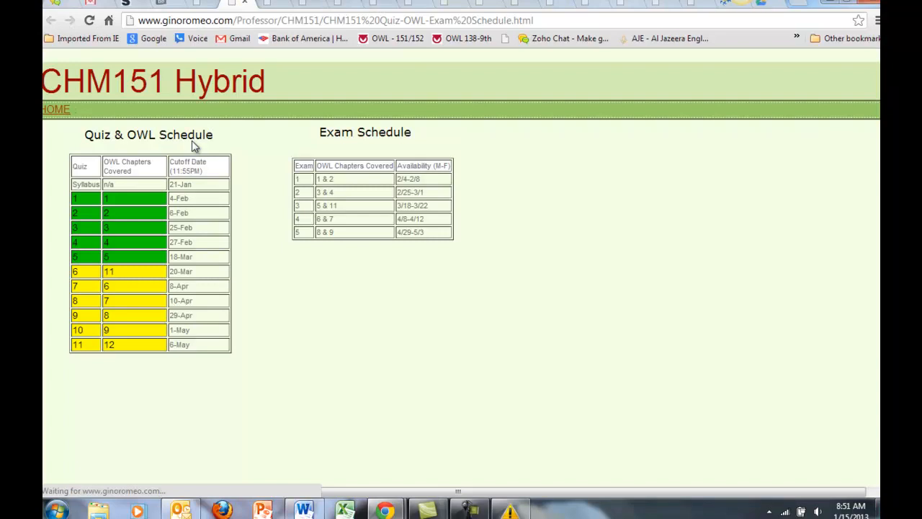
{"action": "mouse_move", "coordinate": [303, 318]}
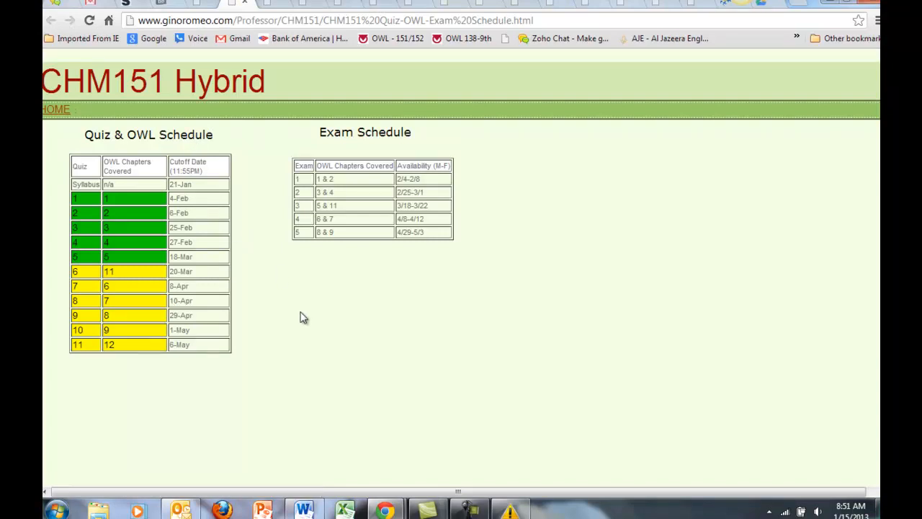
{"action": "mouse_move", "coordinate": [291, 320]}
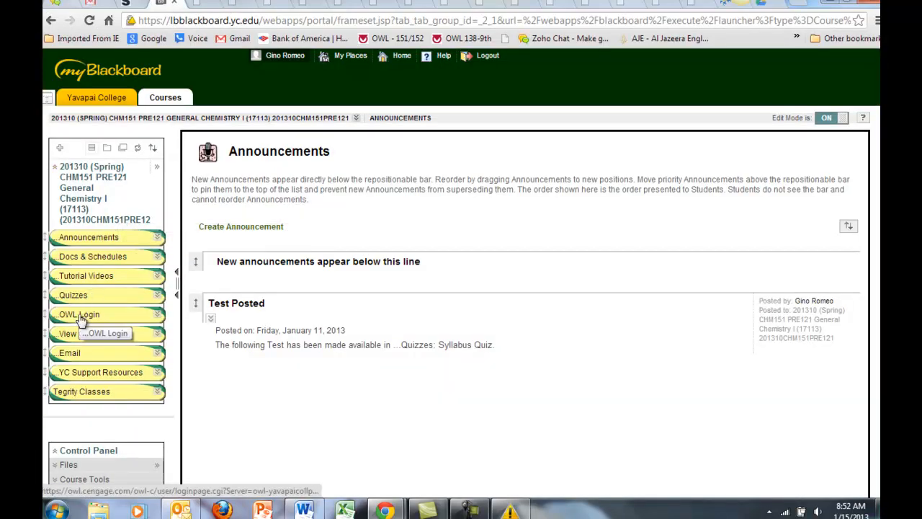
Log in to OWL for CHM151 Hybrid SP13 and switch its course home to Student View
{"action": "left_click", "coordinate": [80, 314]}
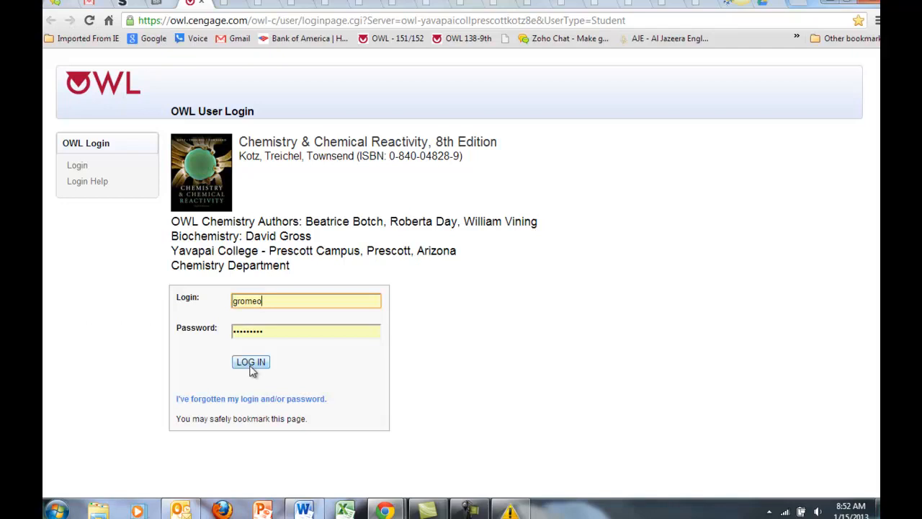
{"action": "left_click", "coordinate": [251, 361]}
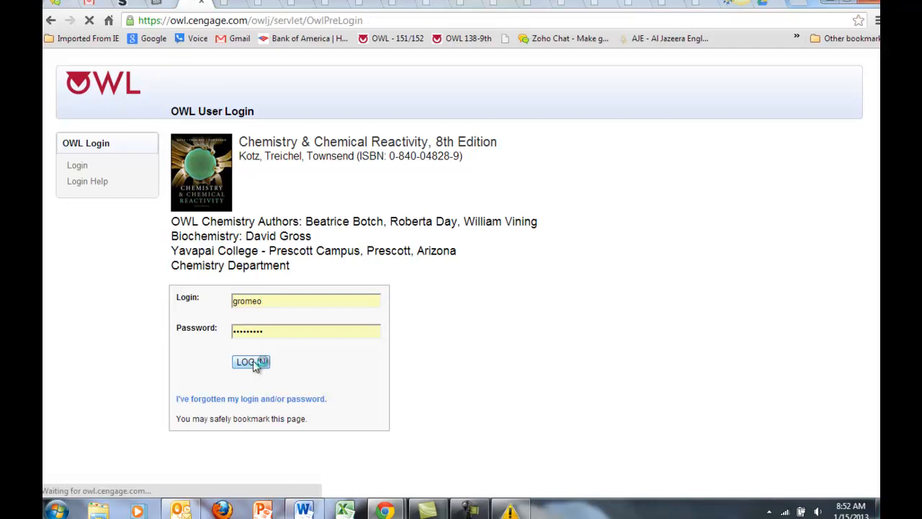
{"action": "left_click", "coordinate": [251, 361]}
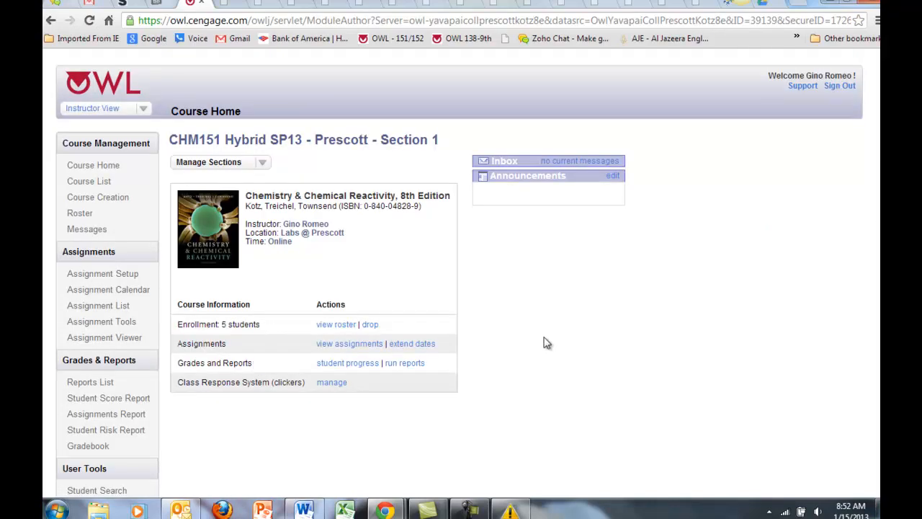
{"action": "mouse_move", "coordinate": [862, 238]}
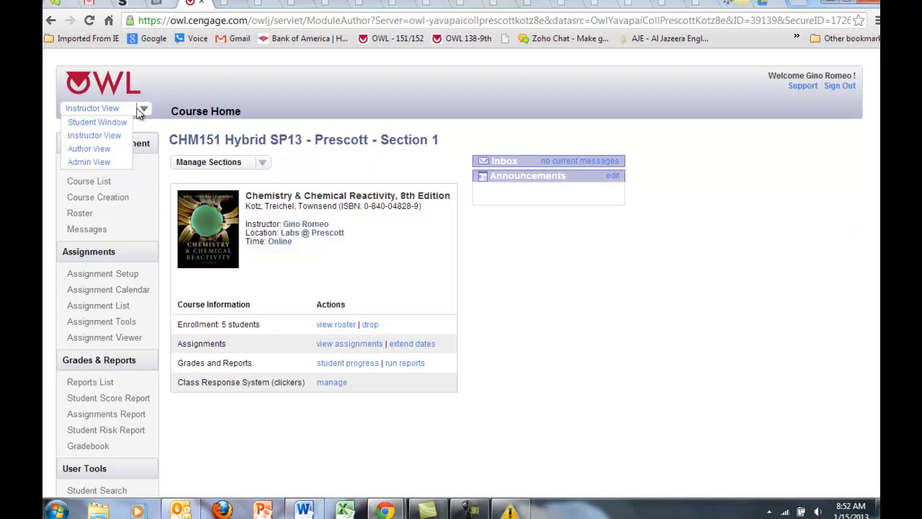
{"action": "mouse_move", "coordinate": [98, 121]}
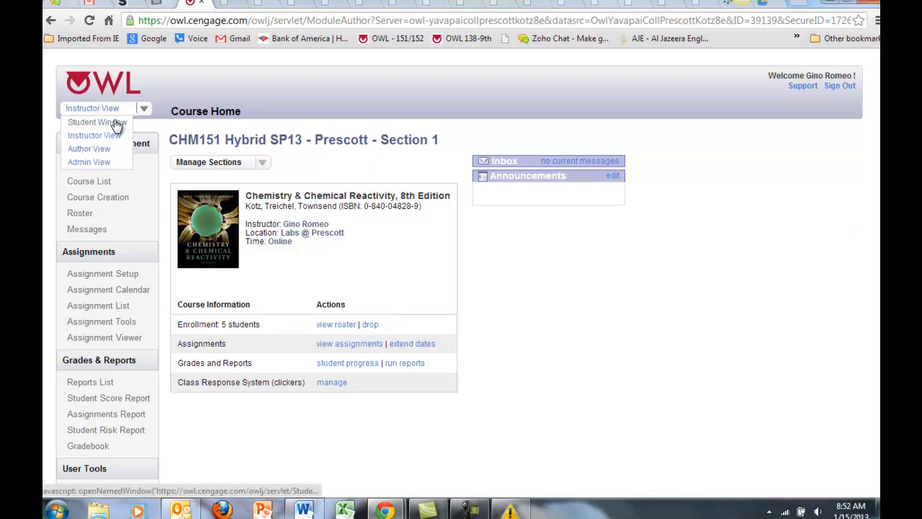
{"action": "left_click", "coordinate": [94, 121]}
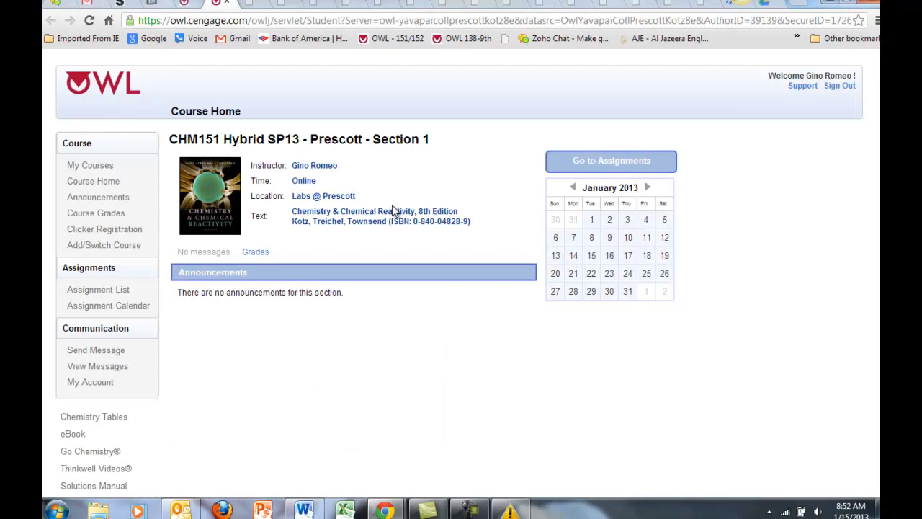
Show the course's full assignment list under All Assignments rather than current ones only
{"action": "left_click", "coordinate": [611, 160]}
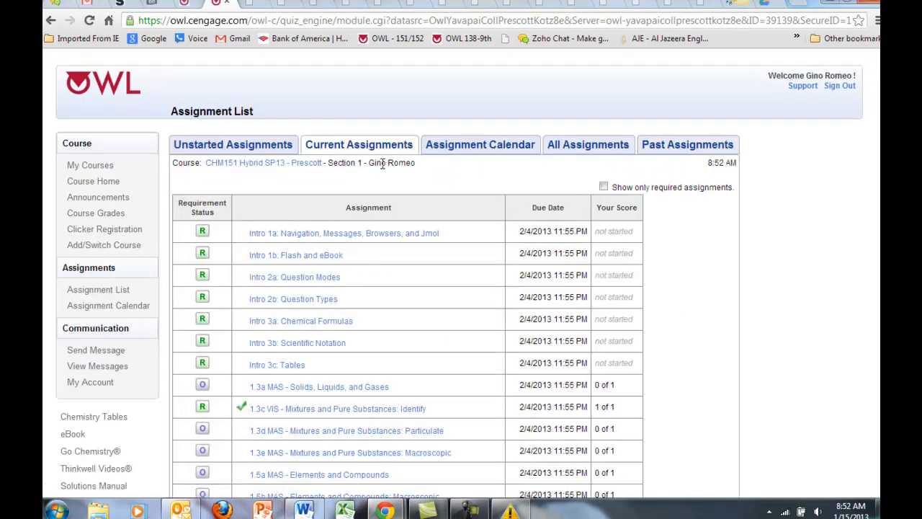
{"action": "left_click", "coordinate": [587, 144]}
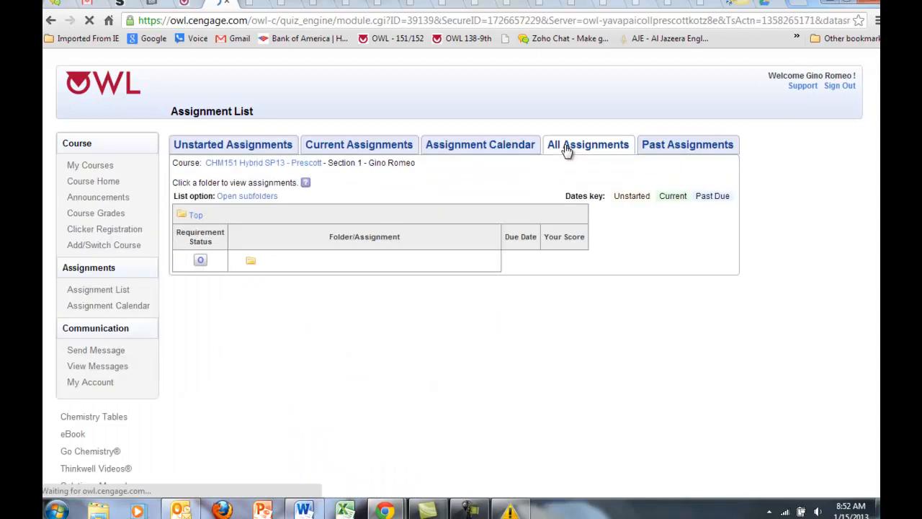
{"action": "left_click", "coordinate": [588, 144]}
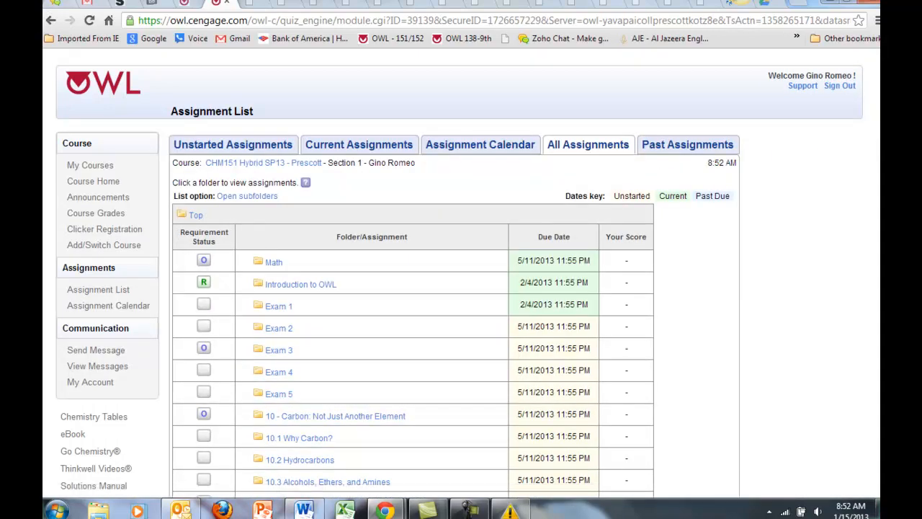
{"action": "scroll", "scroll_direction": "down", "scroll_amount": 3}
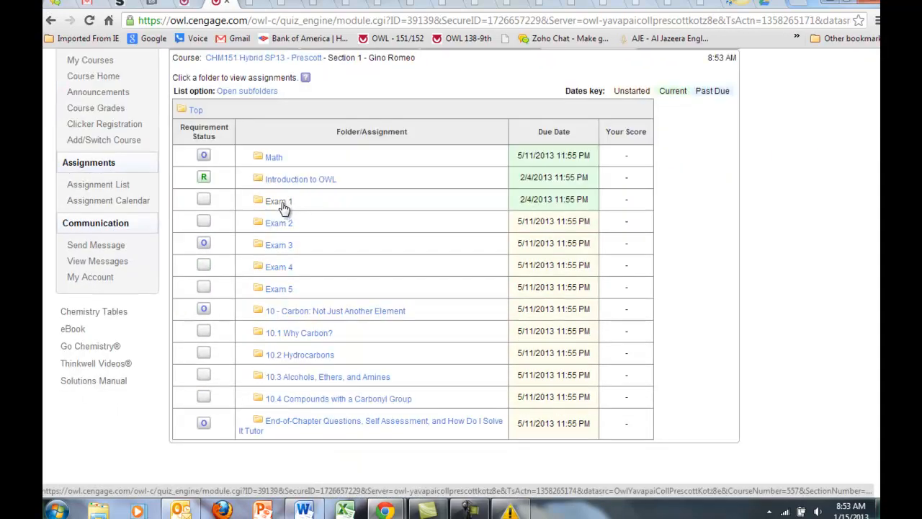
{"action": "mouse_move", "coordinate": [279, 257]}
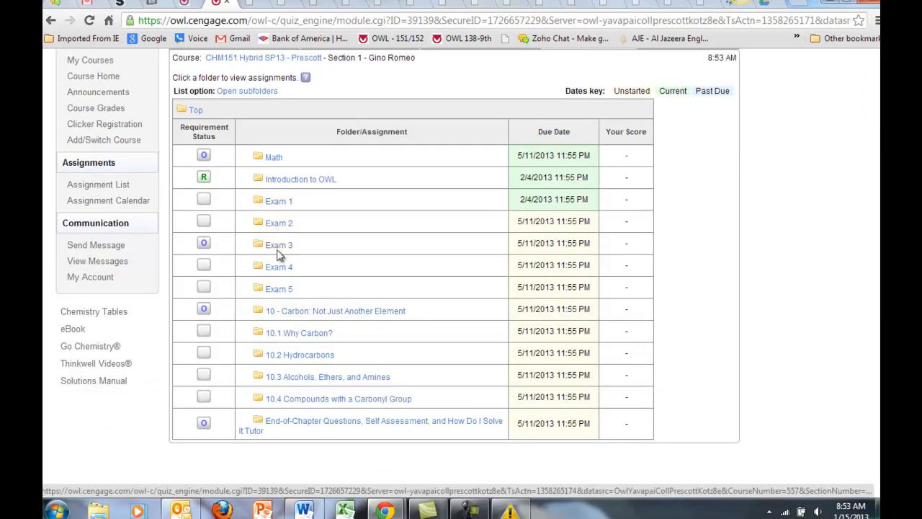
{"action": "mouse_move", "coordinate": [278, 352]}
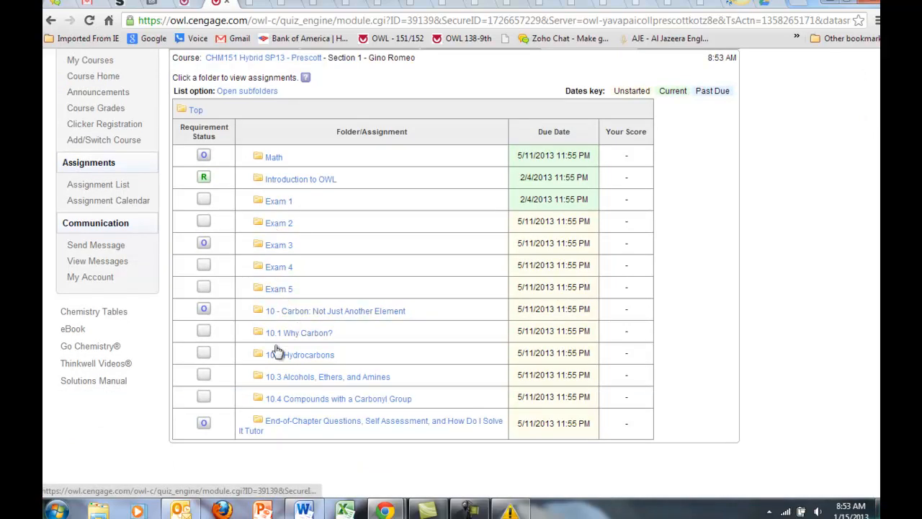
Browse the Exam 1 folder's chapter assignments due 2/4/2013, down into 1.3 Classifying Matter
{"action": "left_click", "coordinate": [279, 200]}
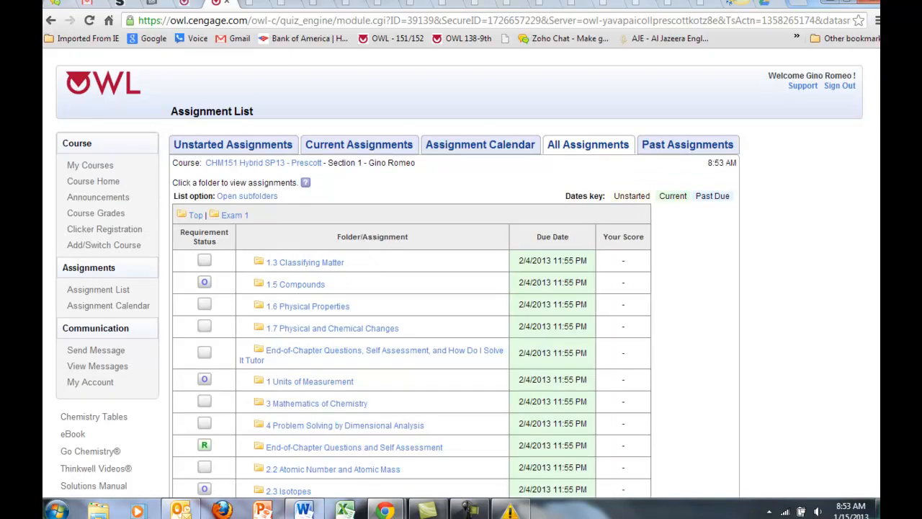
{"action": "scroll", "scroll_direction": "down", "scroll_amount": 3}
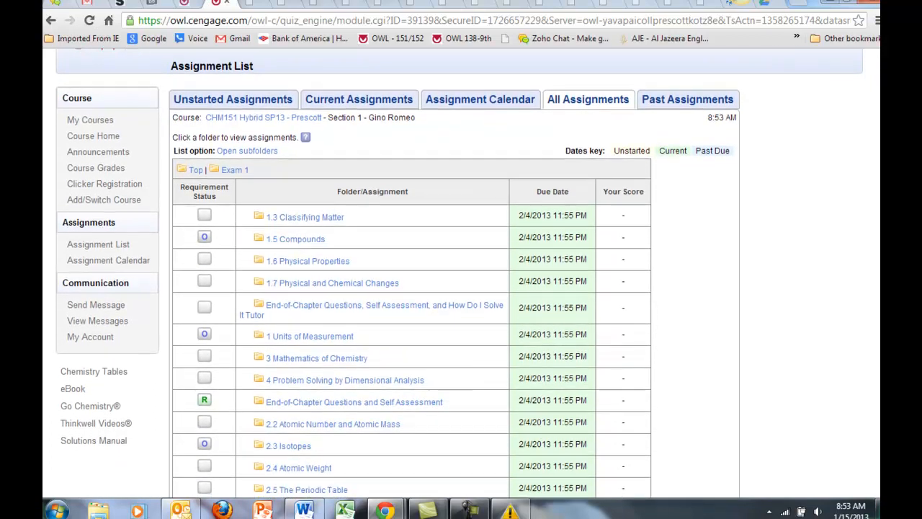
{"action": "scroll", "scroll_direction": "down", "scroll_amount": 3}
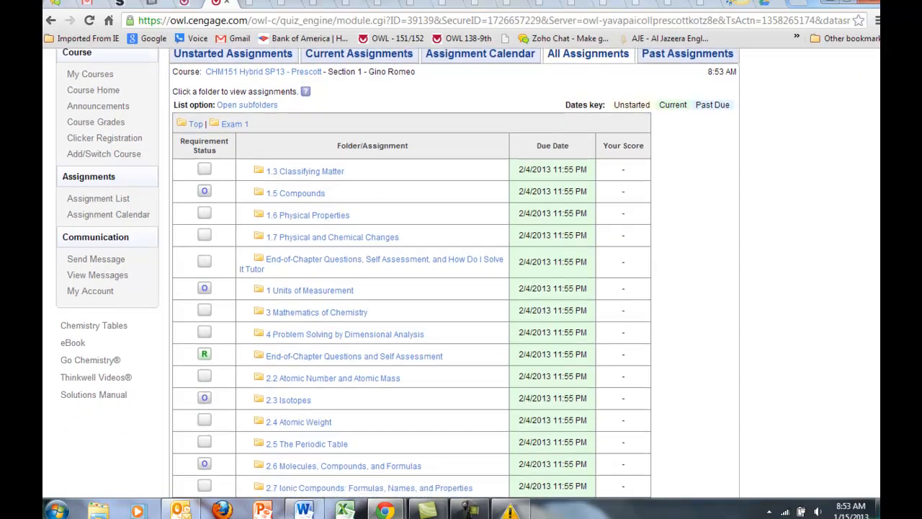
{"action": "scroll", "scroll_direction": "down", "scroll_amount": 3}
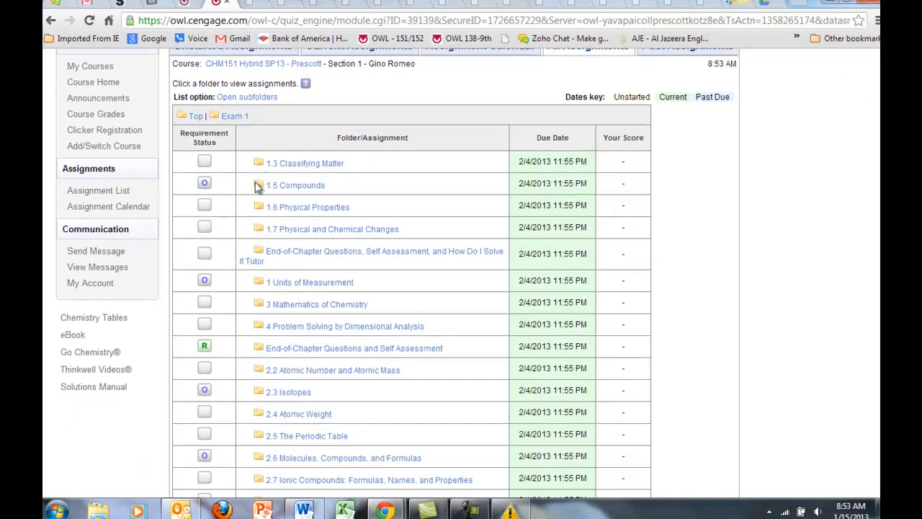
{"action": "mouse_move", "coordinate": [259, 179]}
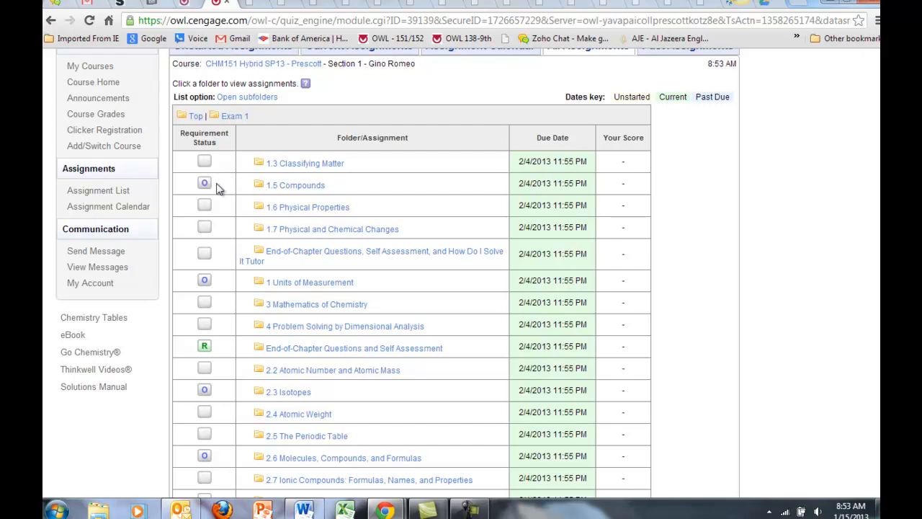
{"action": "mouse_move", "coordinate": [277, 185]}
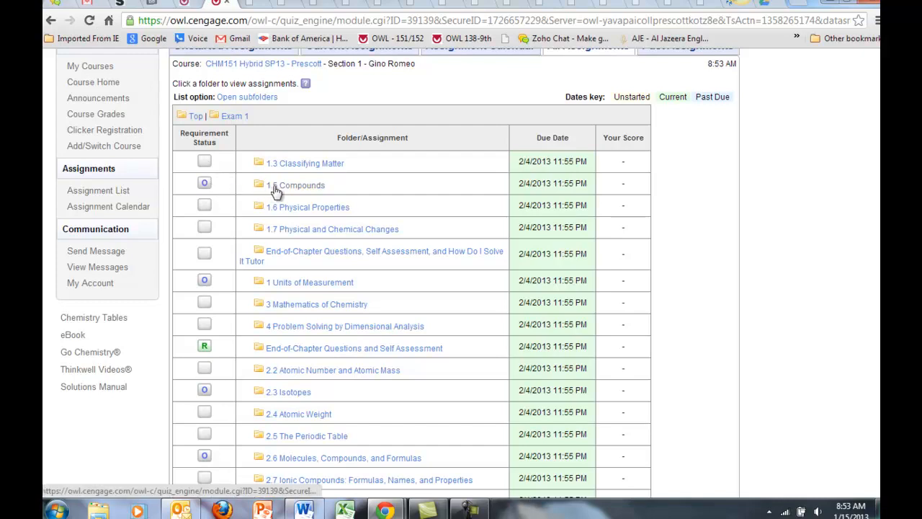
{"action": "mouse_move", "coordinate": [216, 167]}
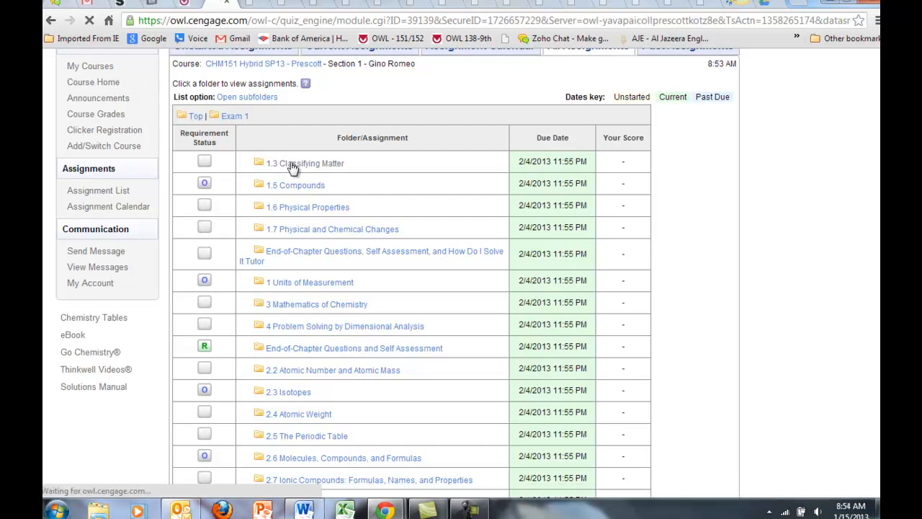
{"action": "left_click", "coordinate": [306, 163]}
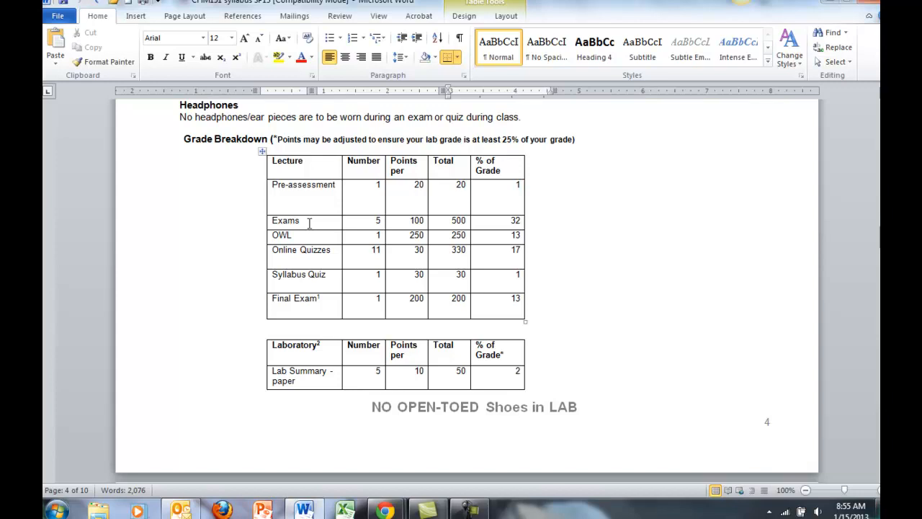
{"action": "mouse_move", "coordinate": [314, 291]}
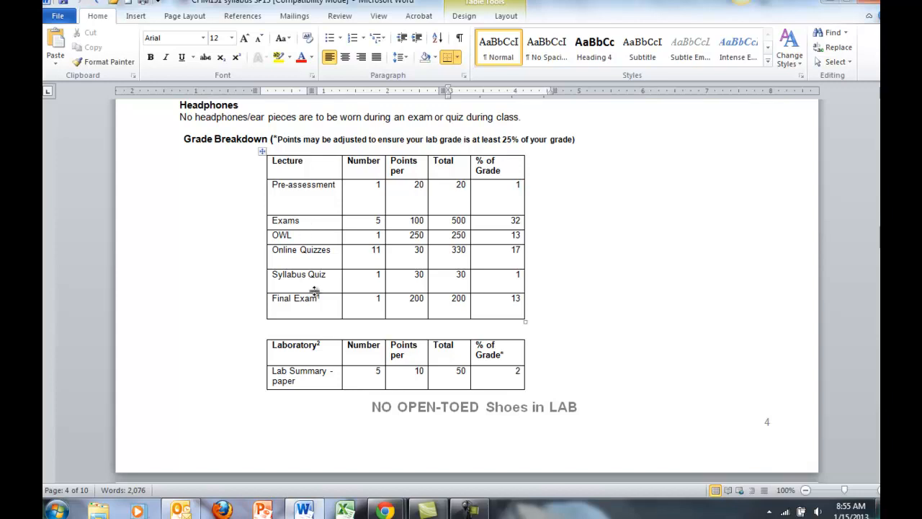